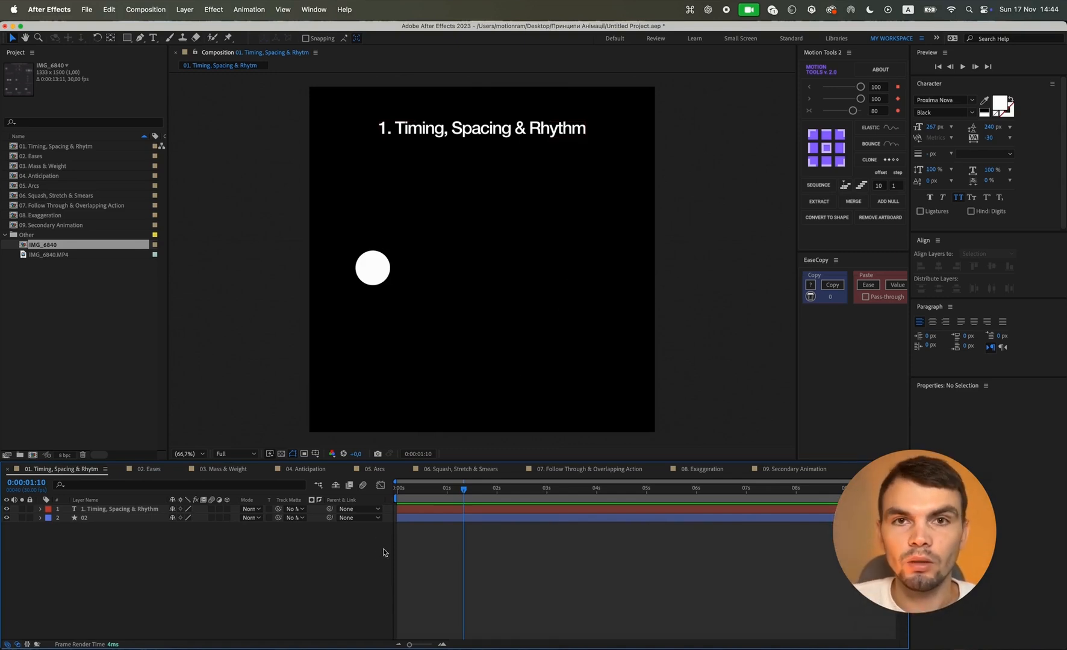
mouse_move(410, 280)
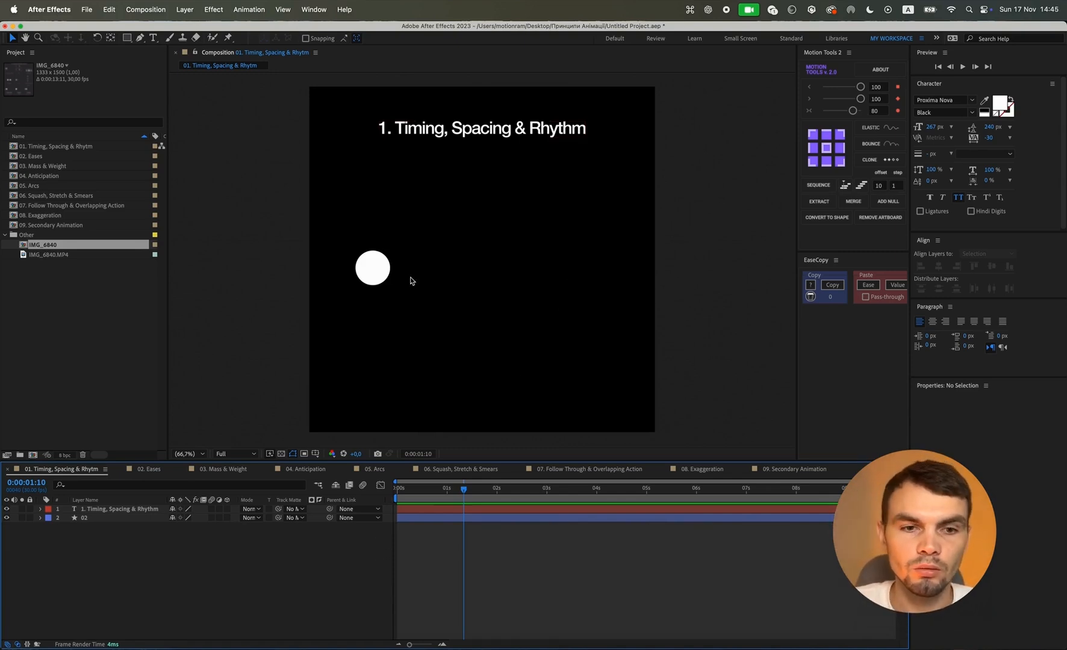
Select the circle layer and reveal its Position property at frame zero.
left_click(83, 518)
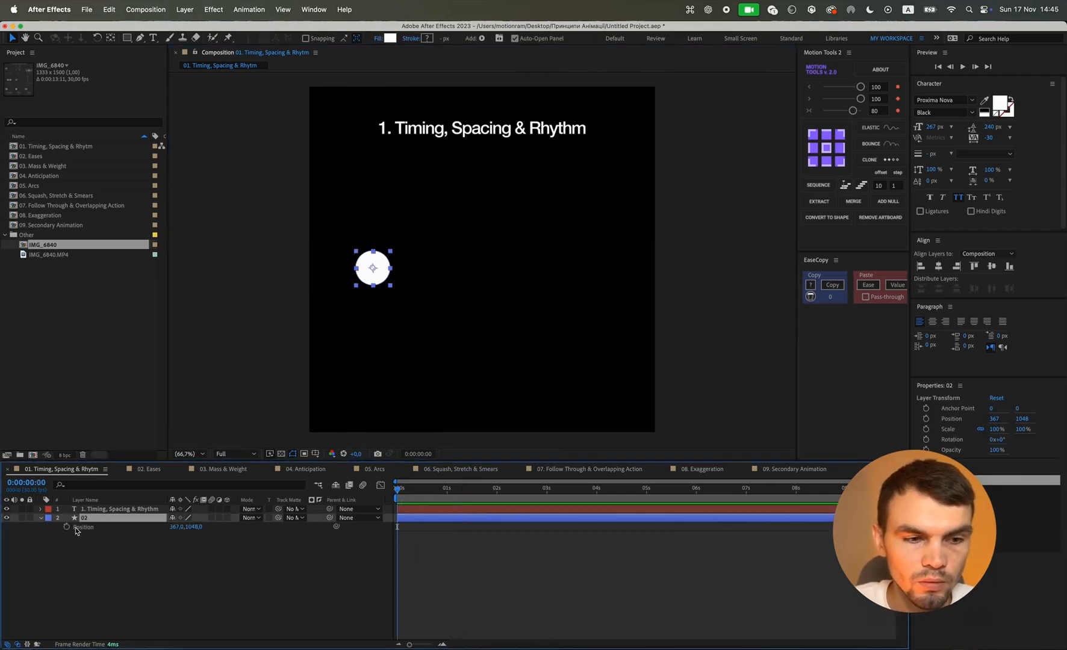
Keyframe the circle's Position from left to right over two seconds and preview the move.
left_click(496, 488)
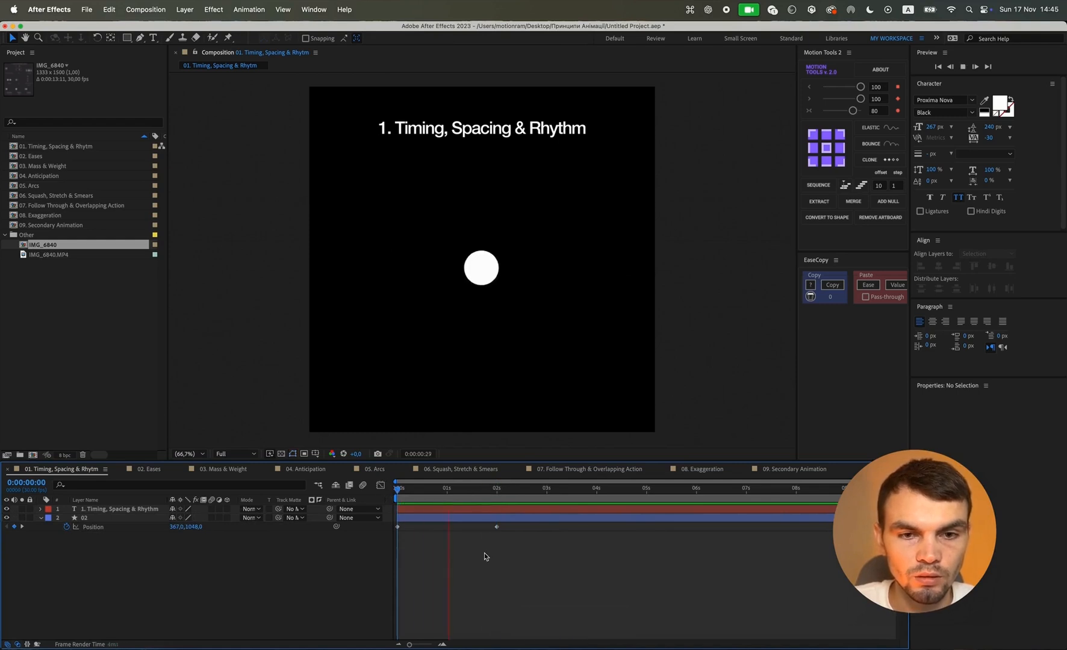
key("space")
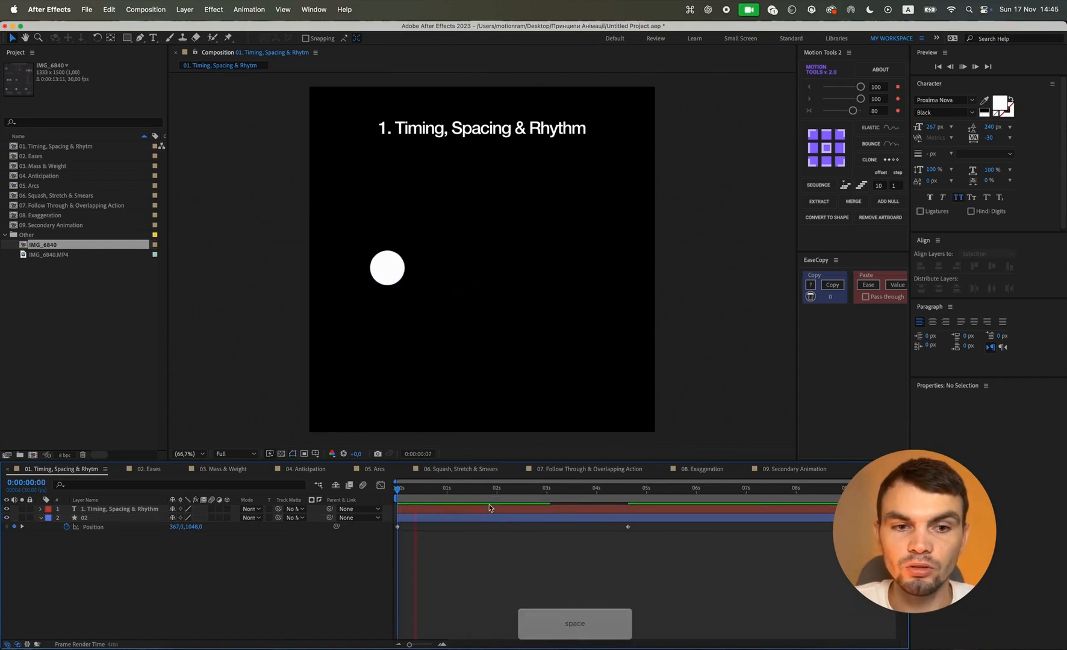
key("space")
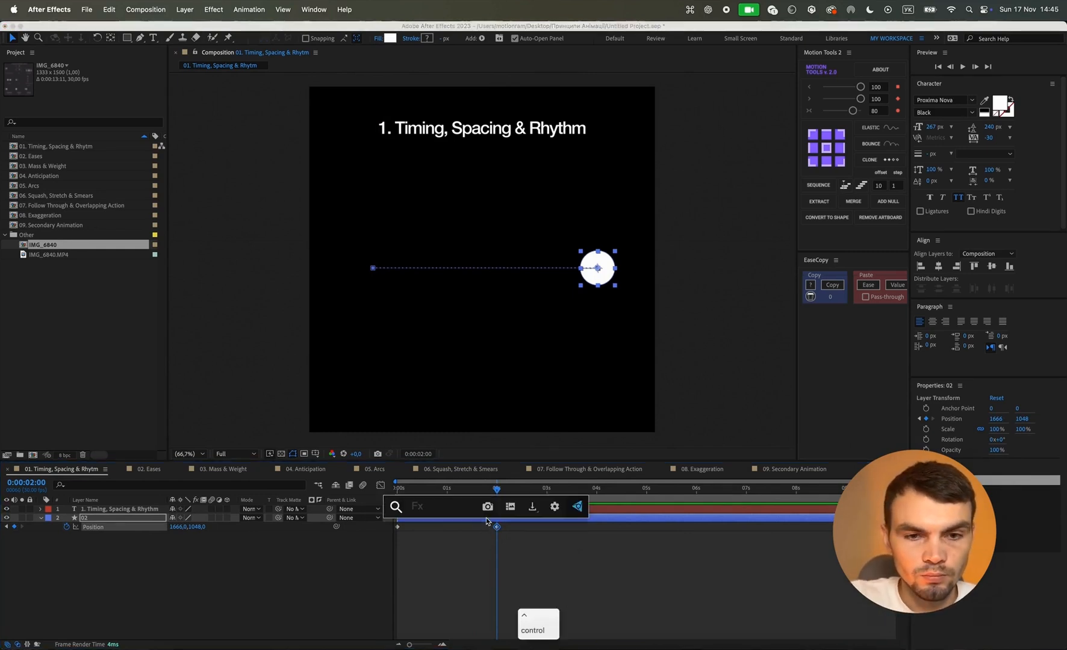
Apply Posterize Time to the circle and preview its motion at 12, 60 and 120 fps.
type("pp")
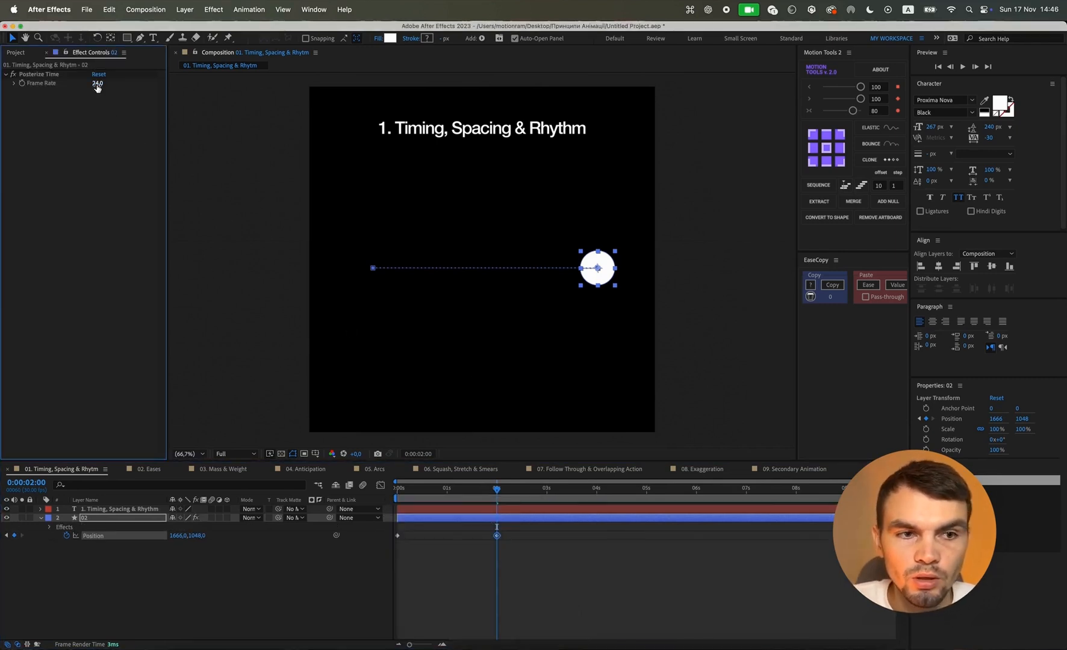
left_click(98, 83)
type("12")
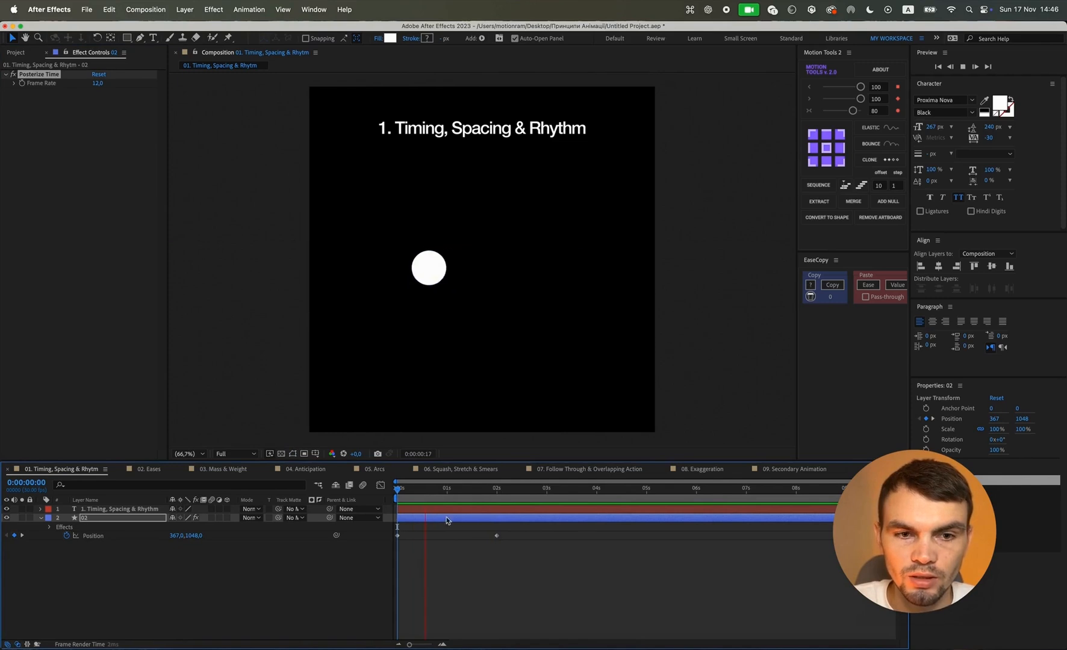
key("space")
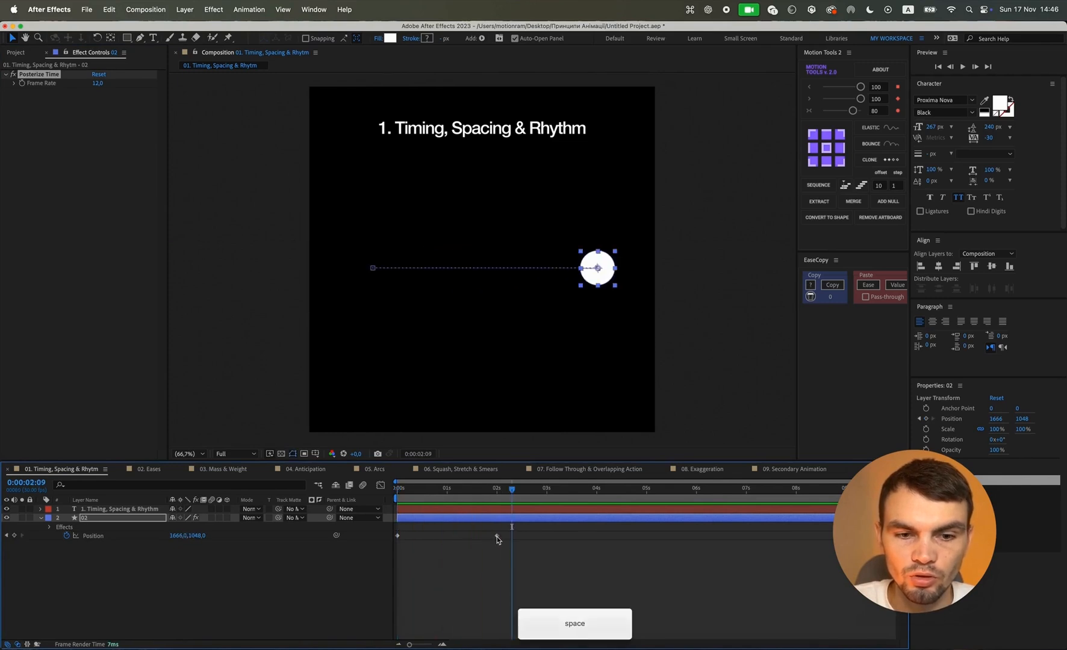
key("return")
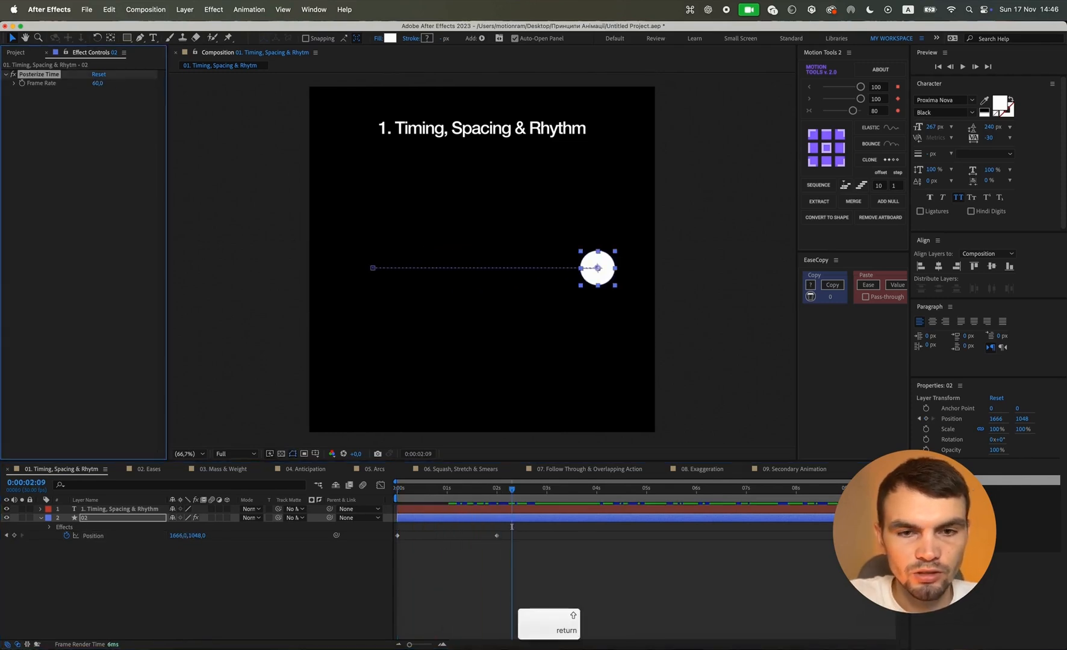
key("space")
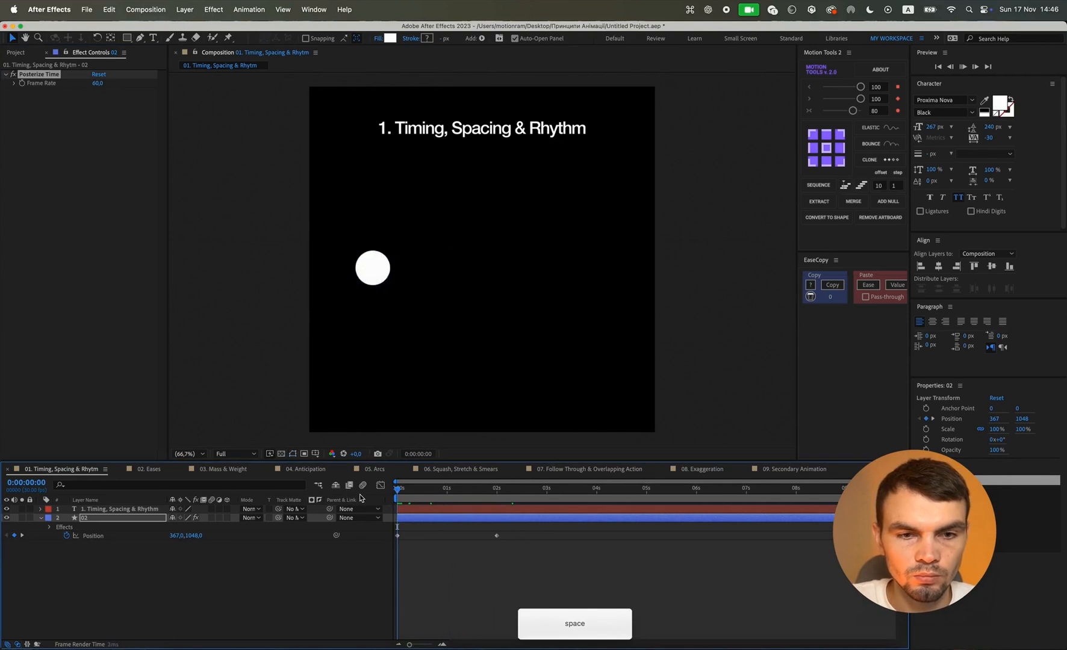
key("space")
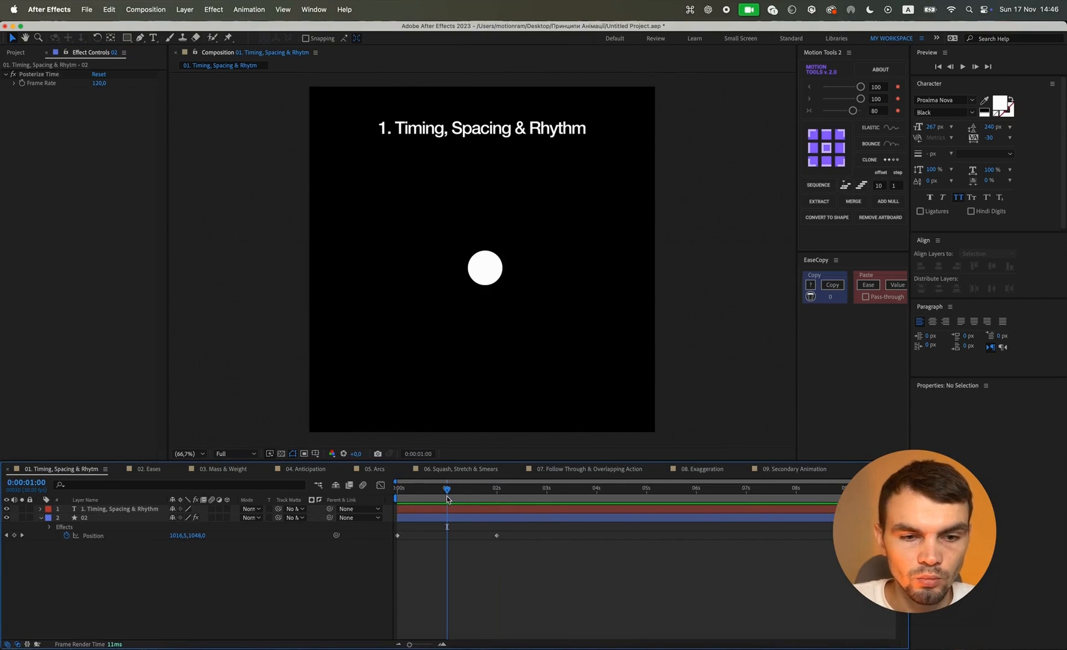
Keyframe the circle back to the left by four seconds and end the work area at 4s.
left_click(484, 268)
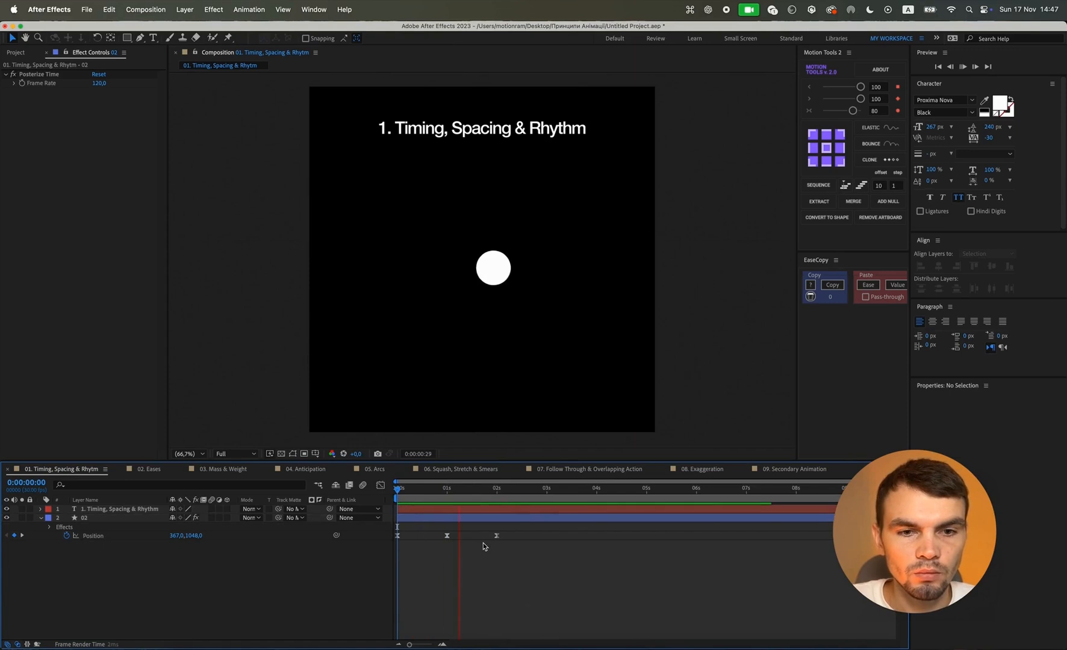
left_click(516, 488)
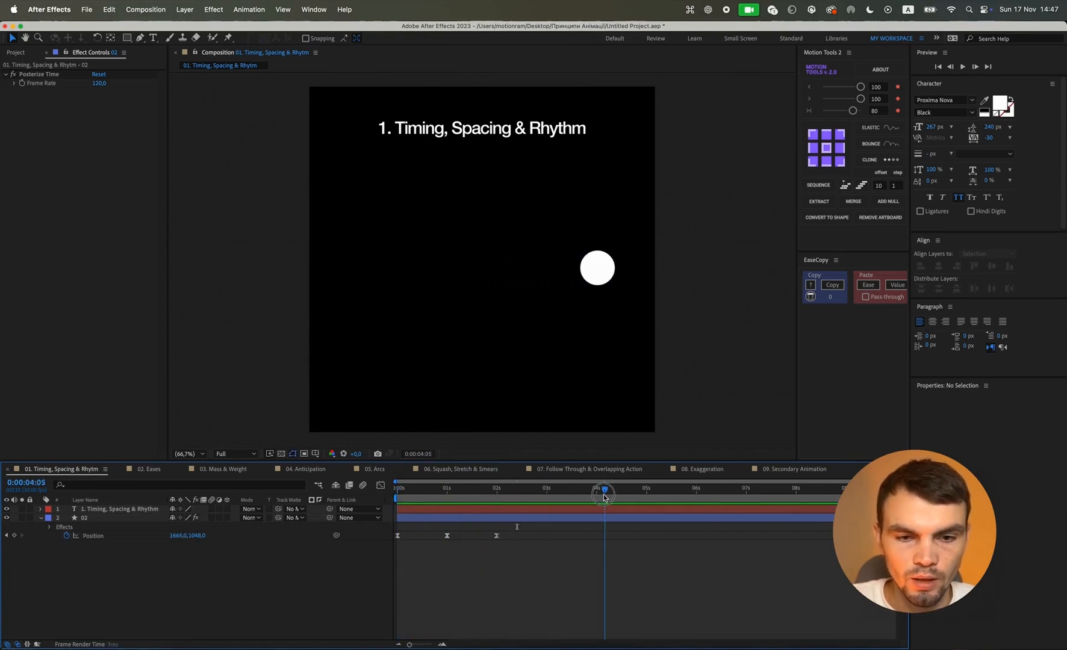
left_click_drag(604, 490, 546, 490)
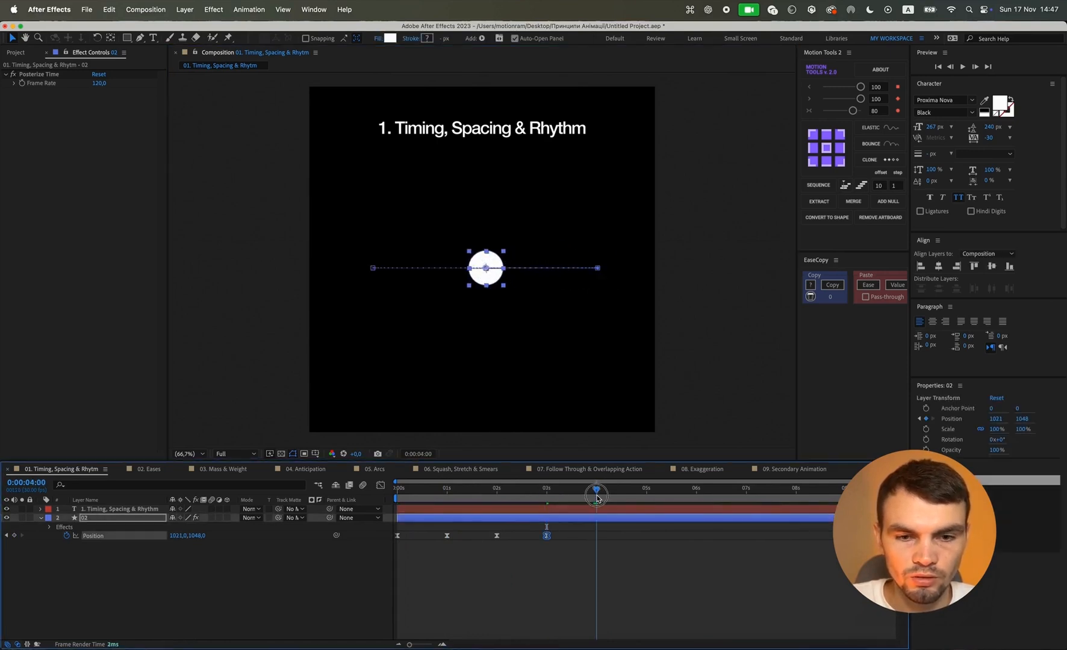
left_click_drag(485, 267, 383, 267)
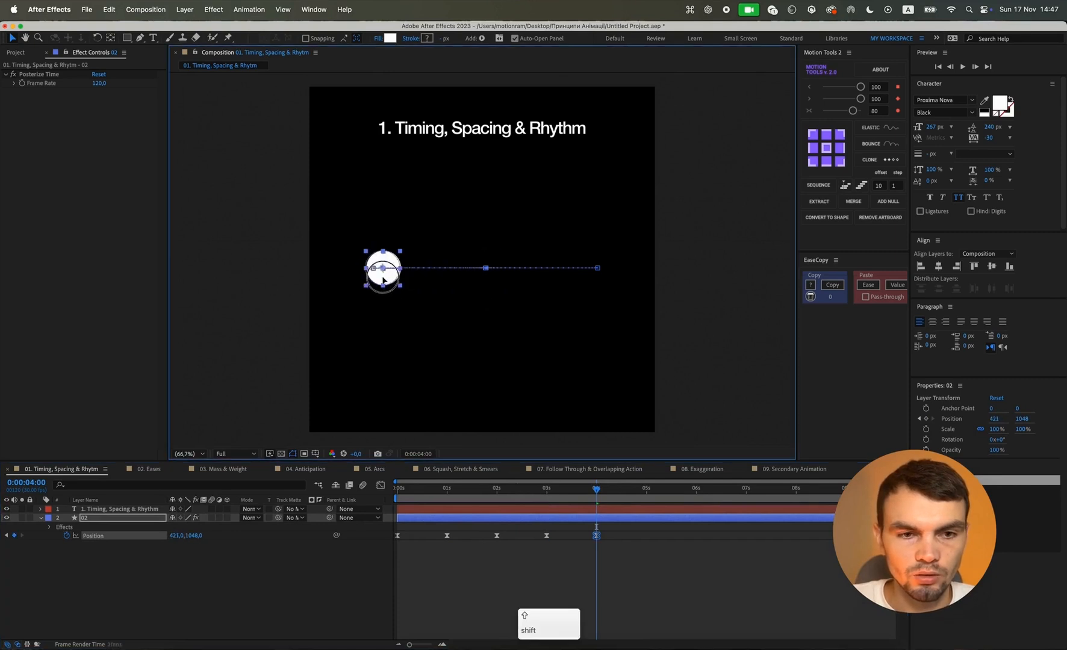
left_click_drag(383, 267, 374, 267)
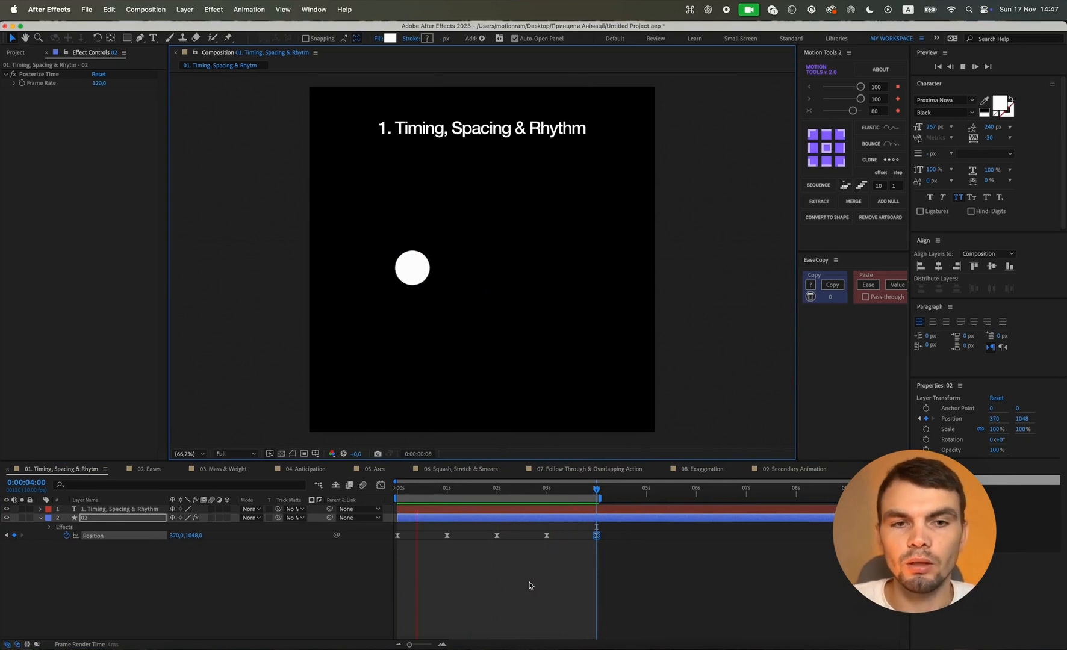
left_click(148, 470)
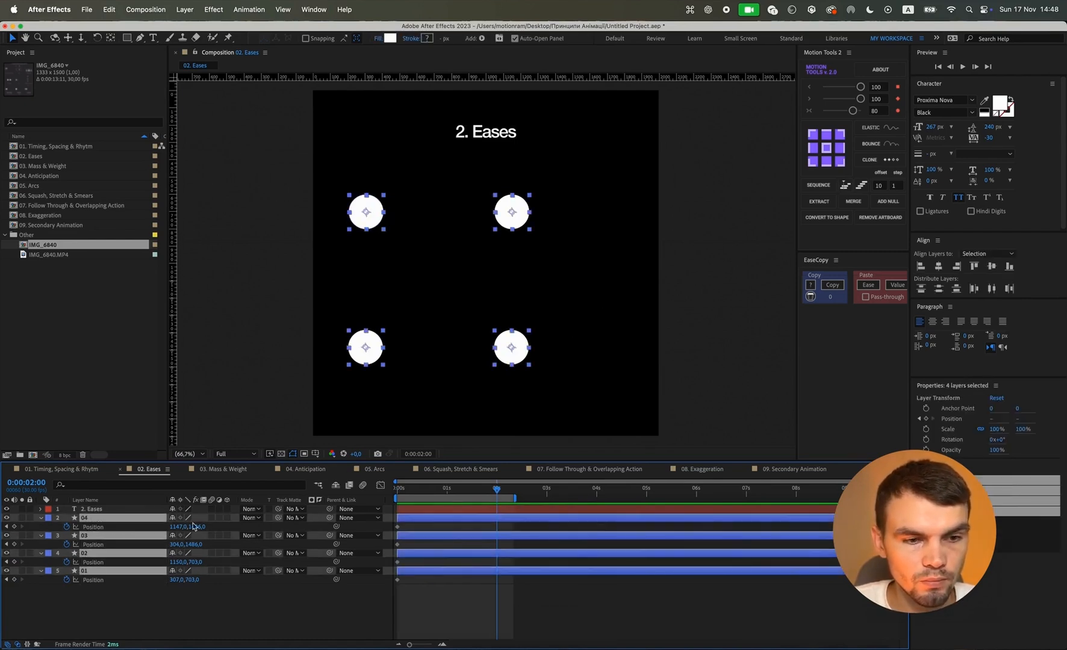
Select the Position keyframes of all four Eases circles in the 02. Eases composition.
left_click_drag(365, 212, 457, 212)
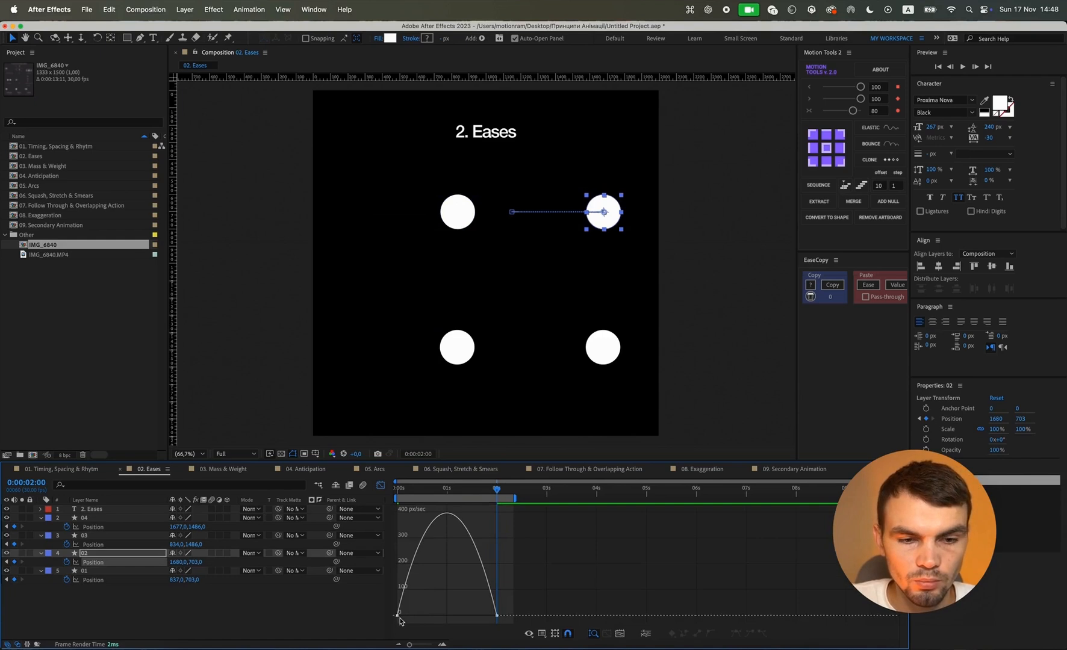
mouse_move(405, 600)
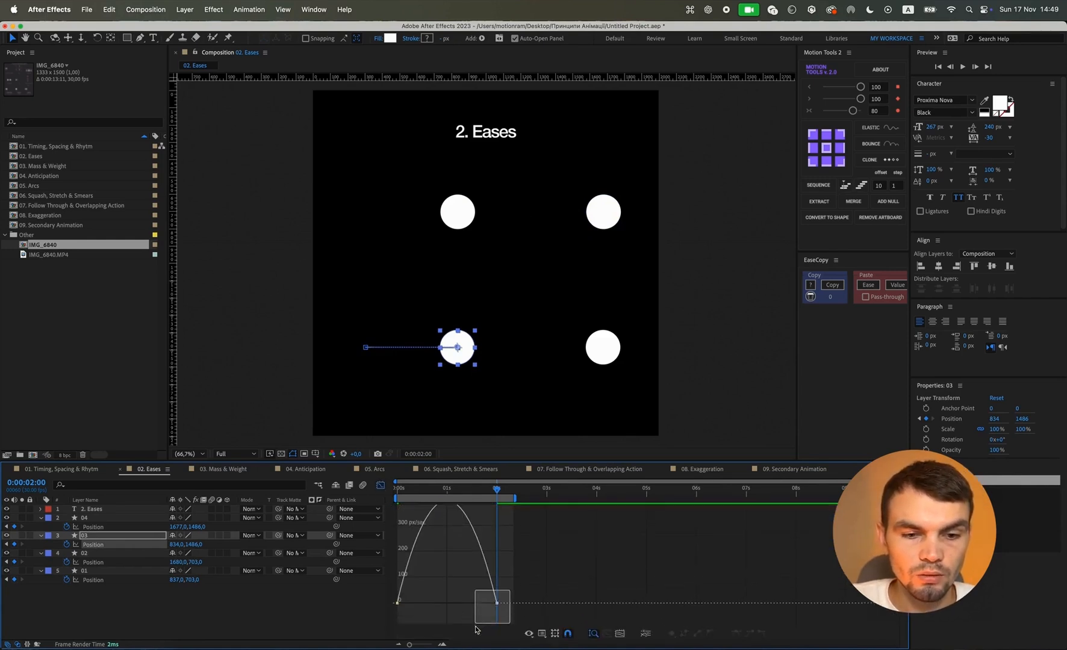
Stretch both influence handles of layer 03's Position curve to nearly 100% in the Graph Editor.
left_click_drag(495, 606, 447, 617)
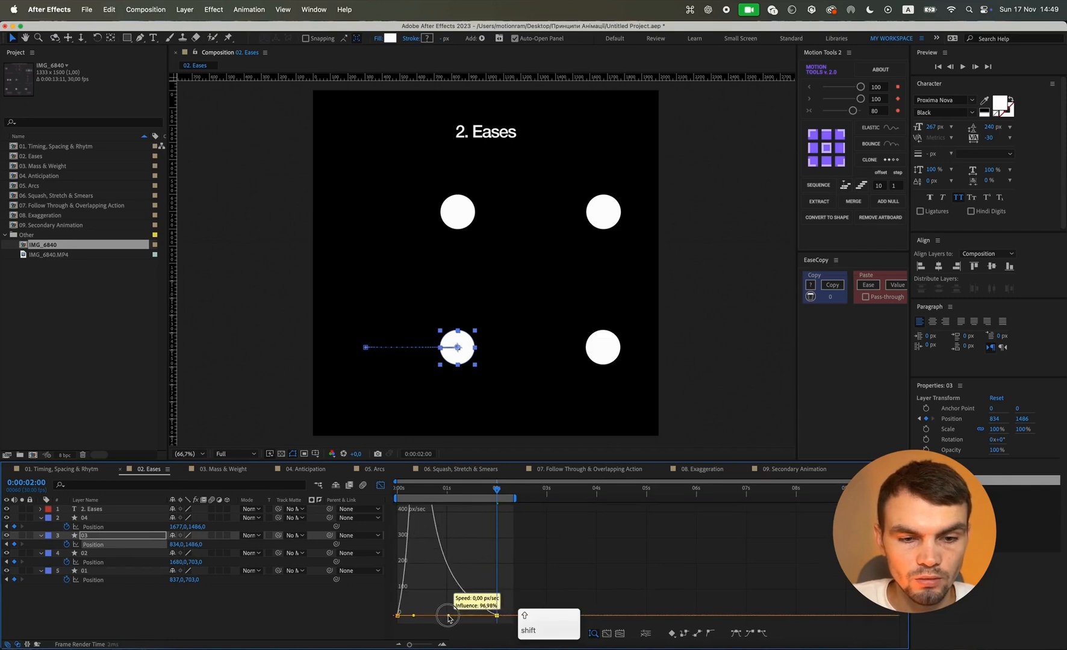
left_click_drag(448, 616, 435, 619)
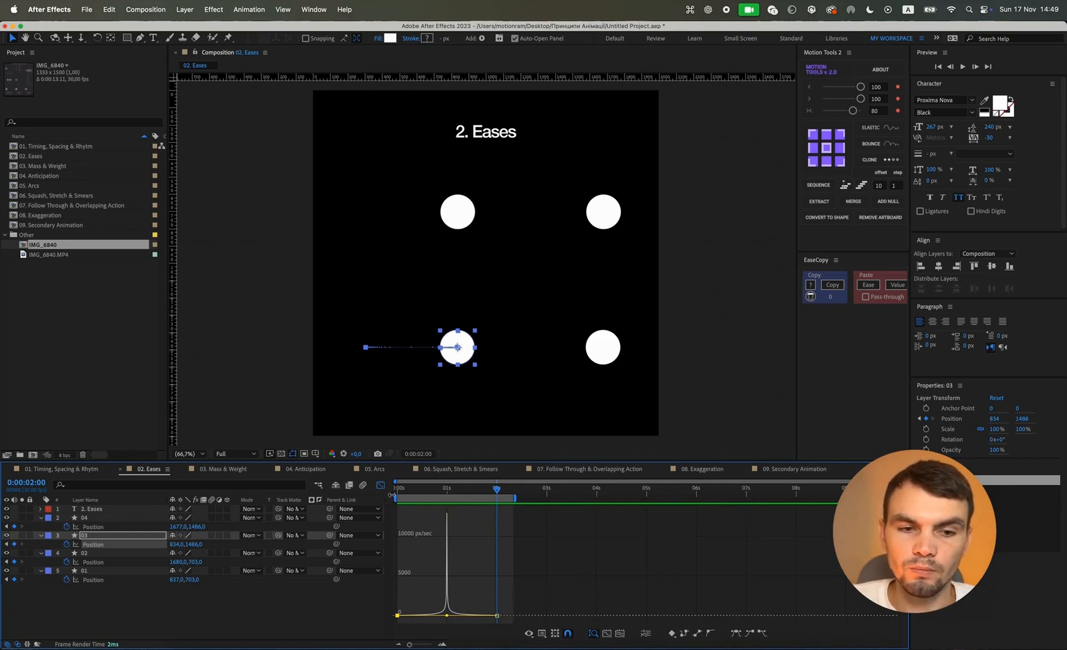
Leave the Graph Editor, select layer 03 and preview the four circles' differing eases.
left_click(83, 517)
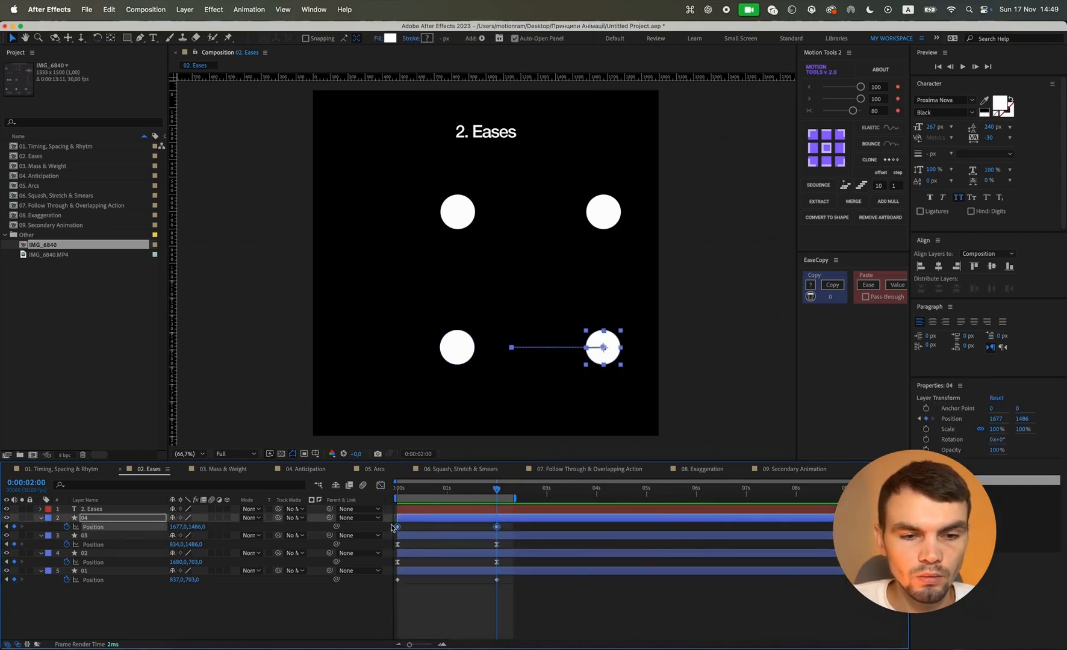
left_click(380, 485)
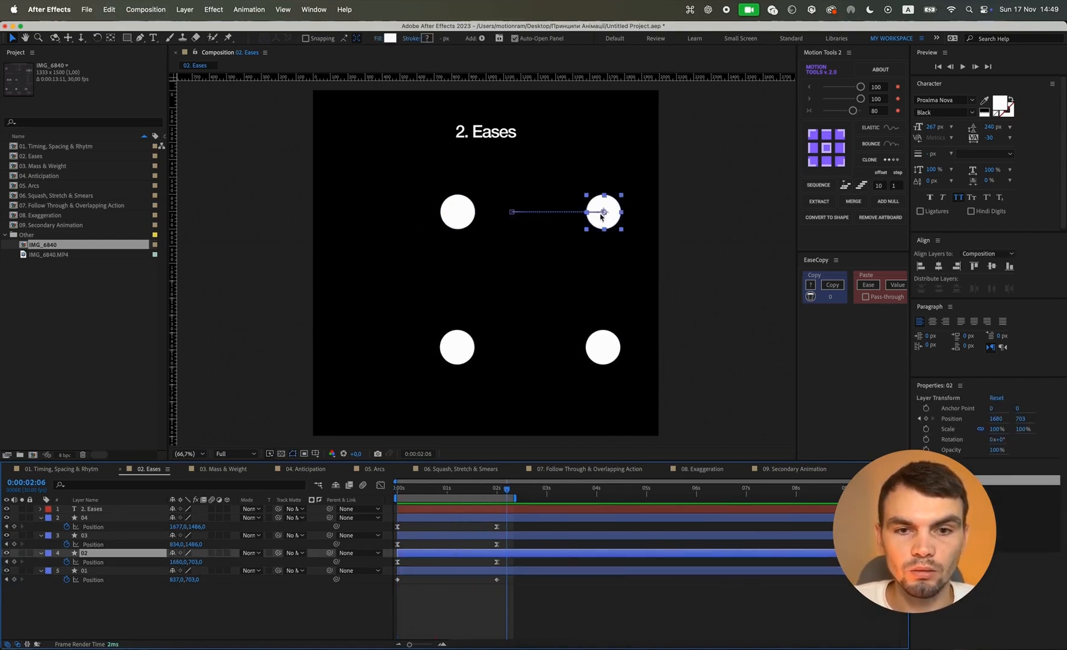
left_click(83, 535)
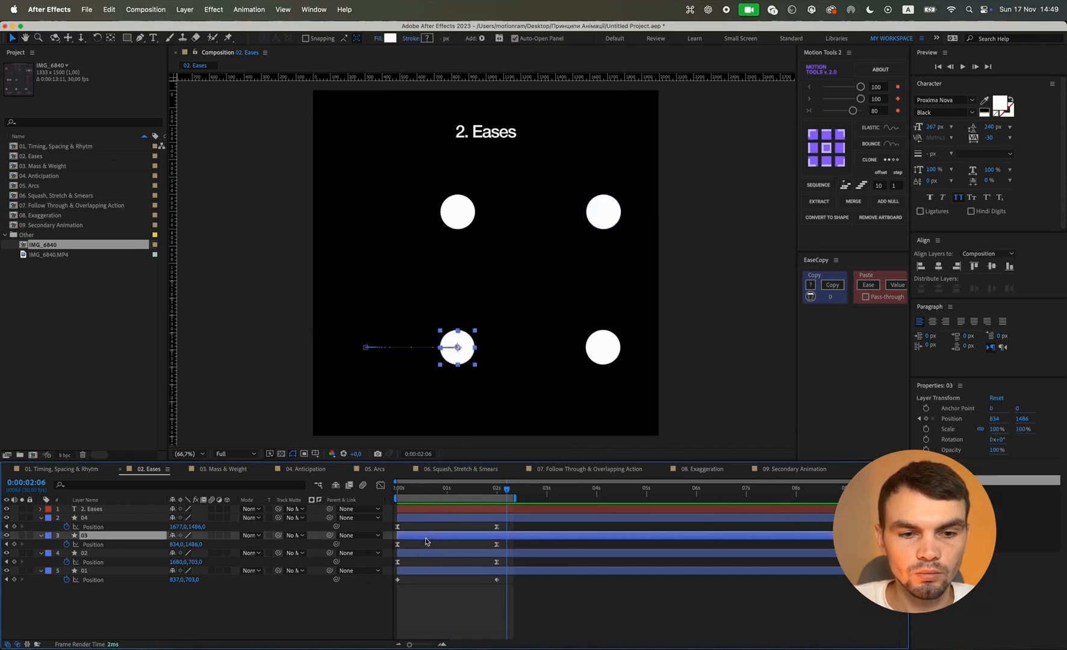
left_click(601, 348)
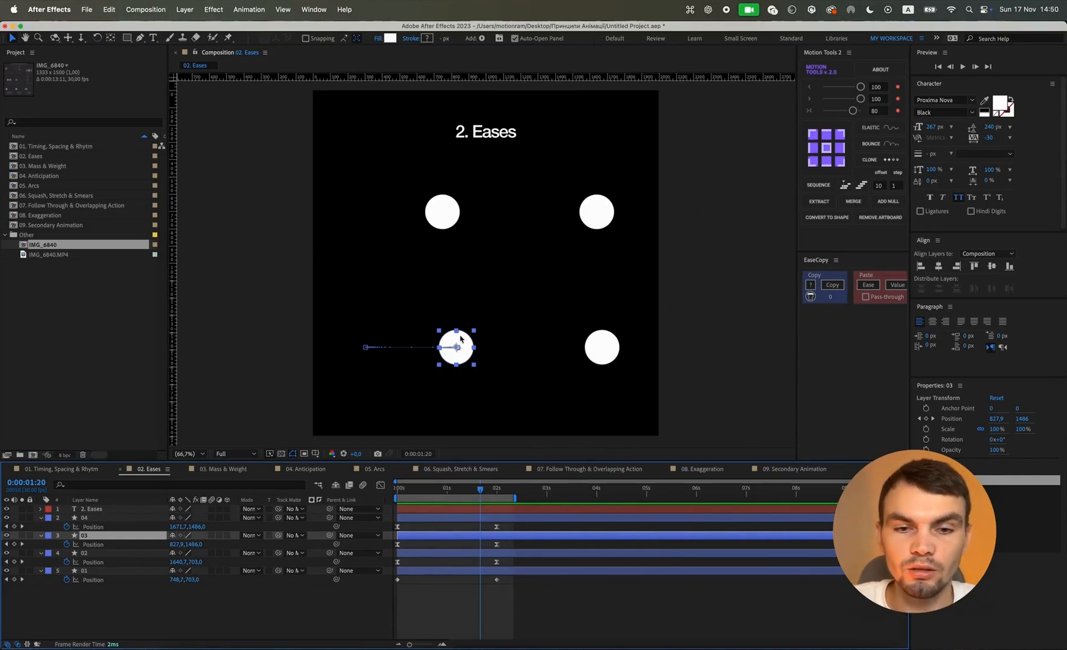
mouse_move(488, 460)
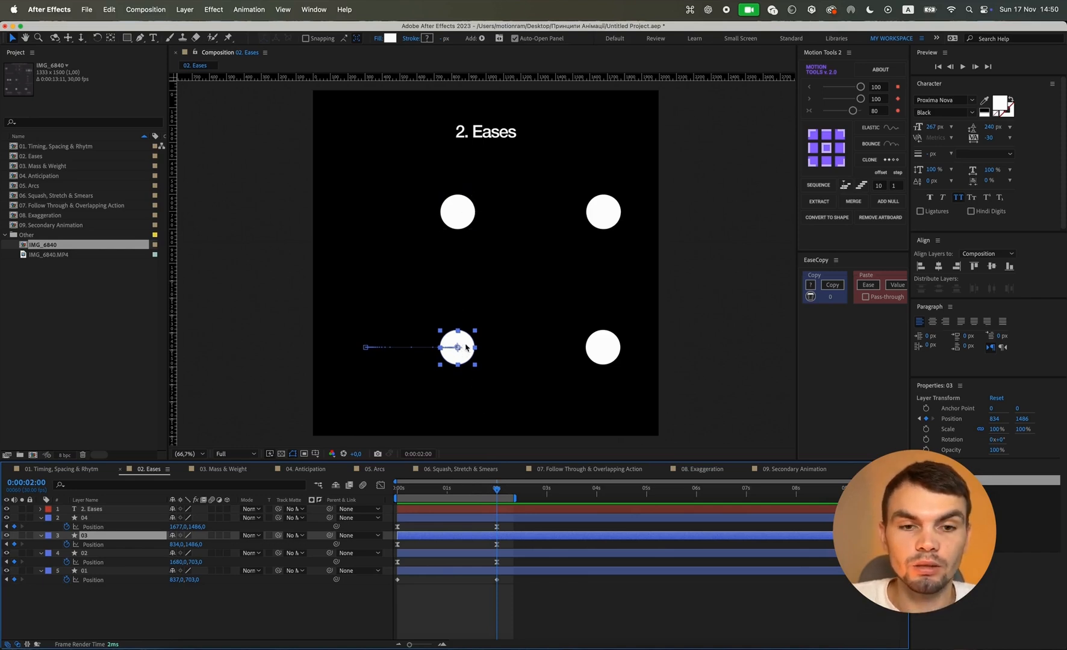
left_click(203, 468)
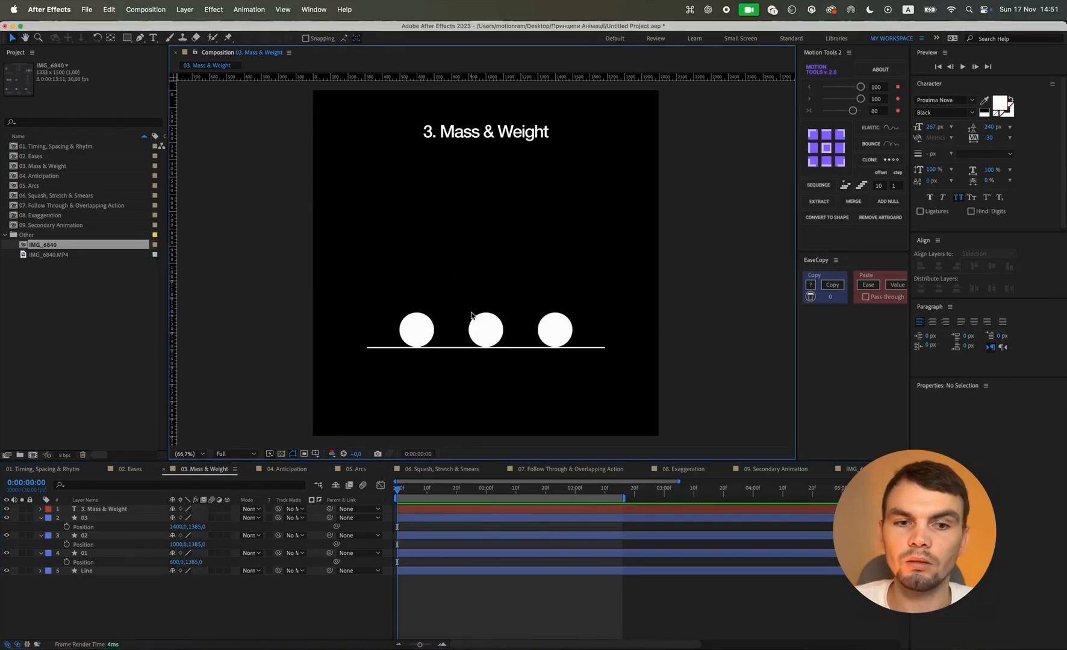
left_click(485, 330)
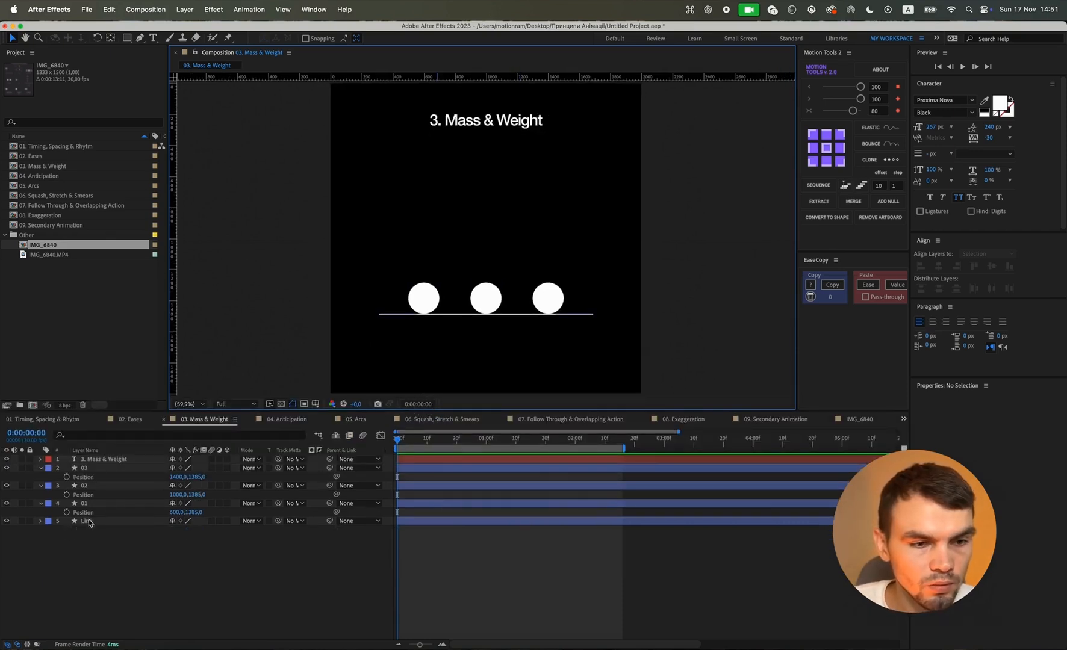
Keyframe layer 01's Position alternating above and on the line over about a second, then preview the bounce.
left_click(84, 503)
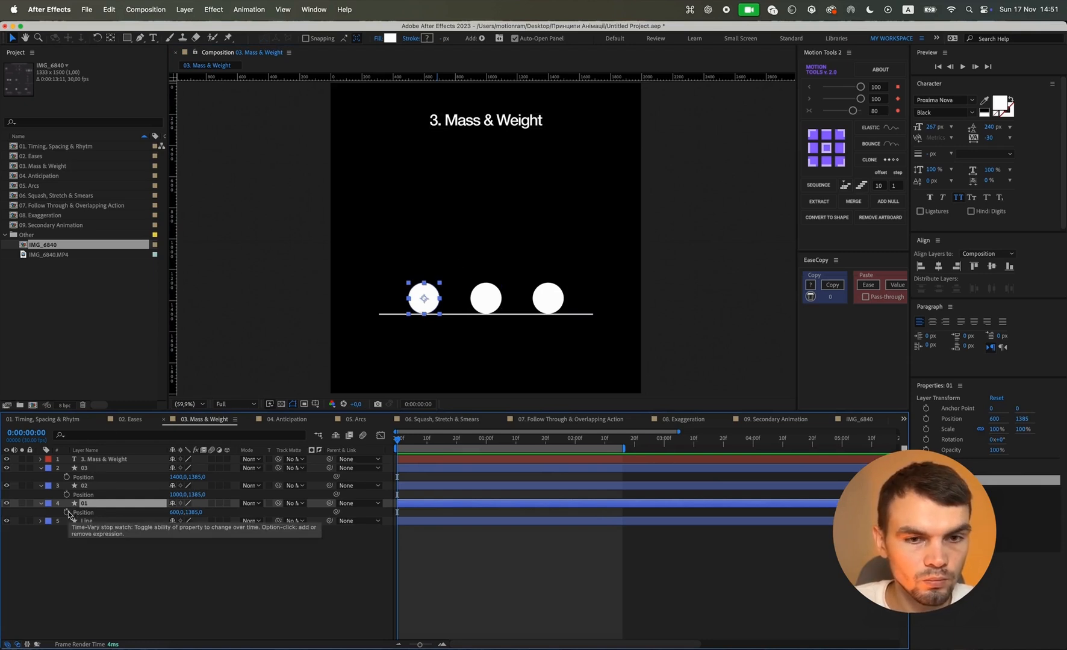
left_click(66, 511)
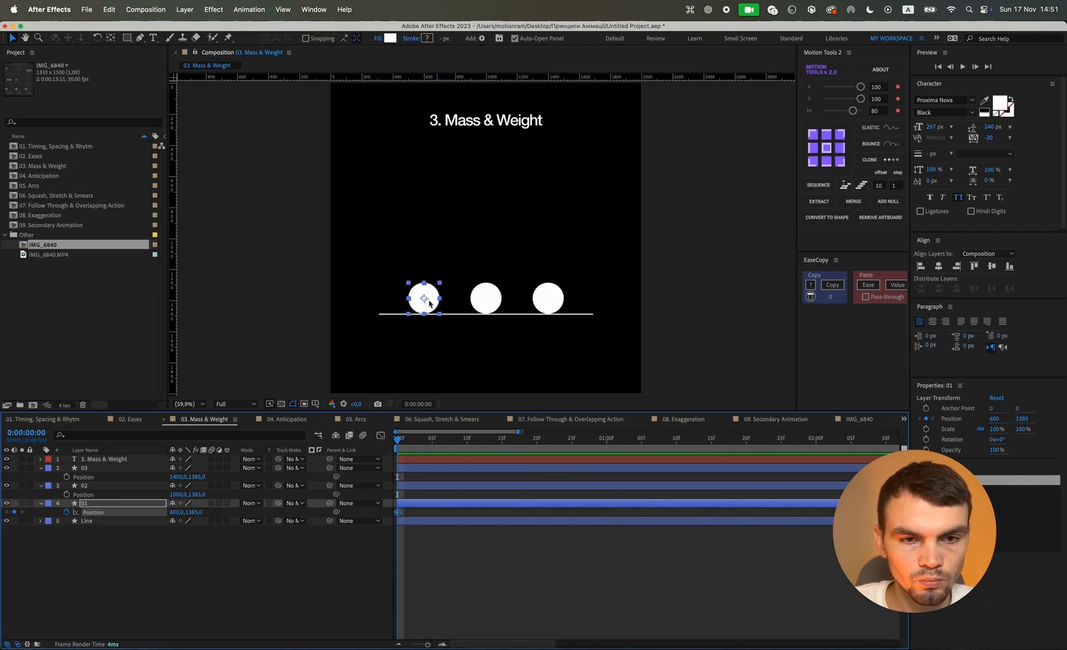
left_click_drag(422, 297, 423, 226)
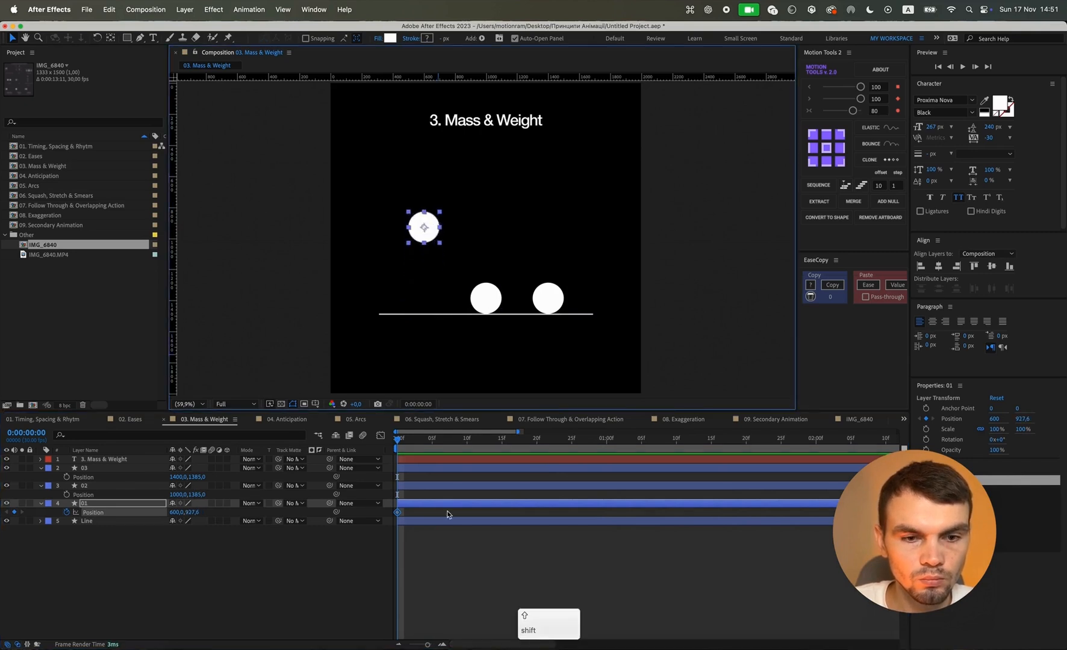
left_click(432, 442)
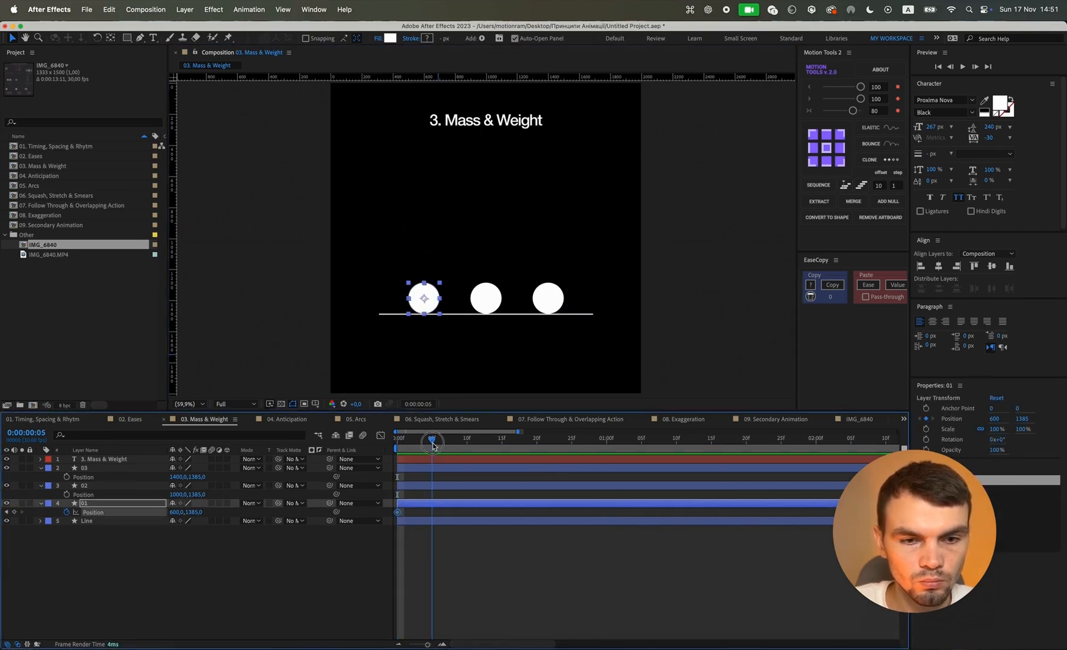
left_click_drag(423, 297, 422, 228)
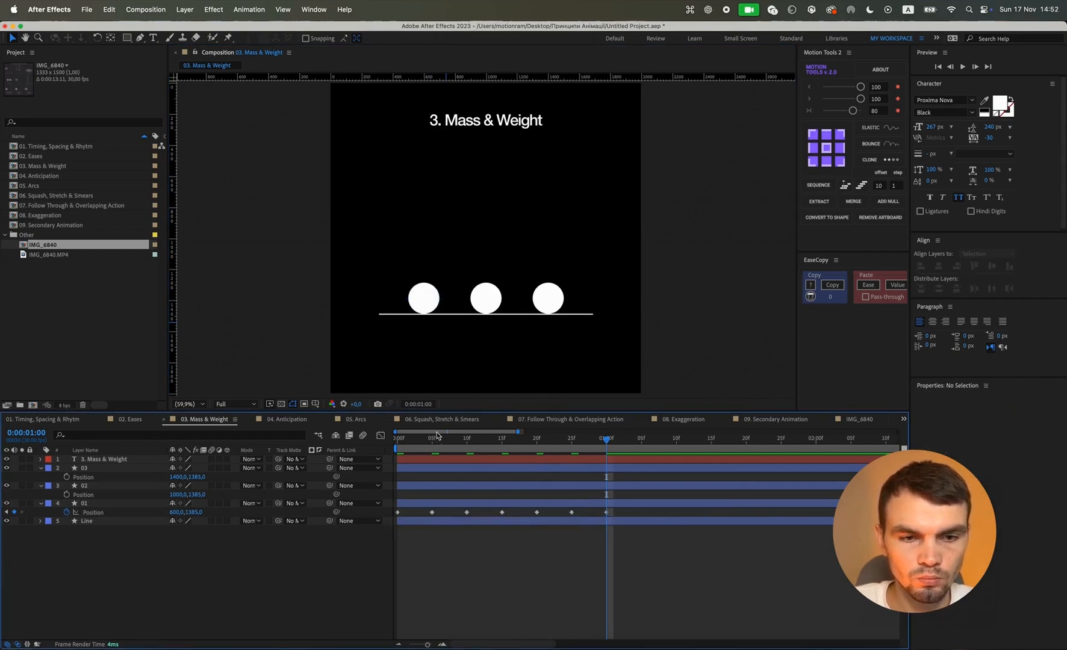
key("space")
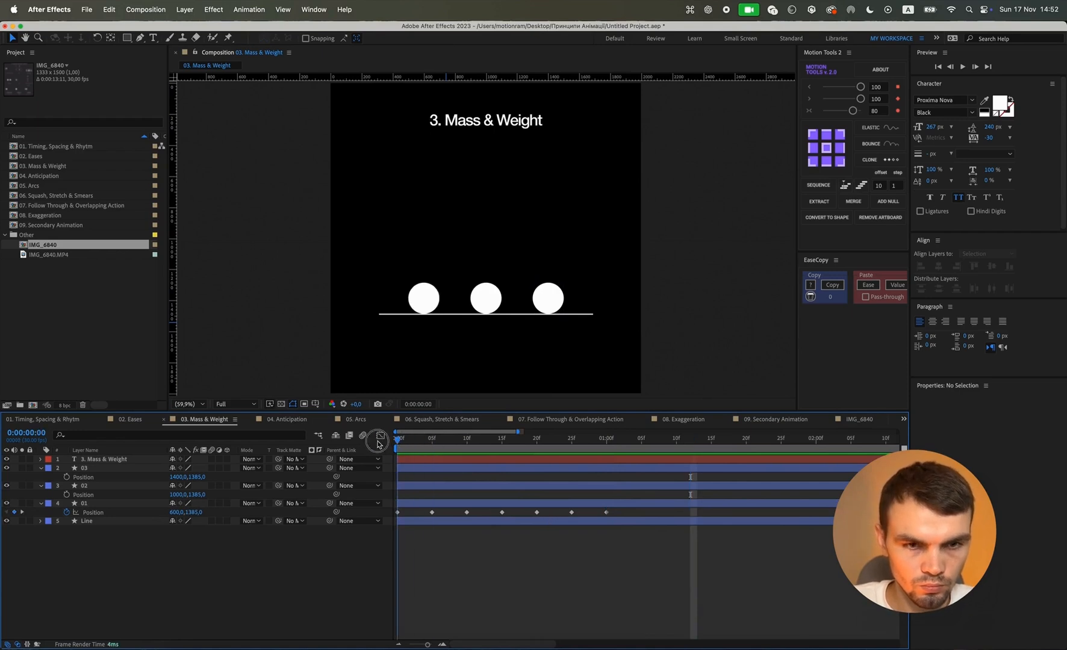
Drag layer 01's later bounce keyframes closer together so intervals shrink, then preview.
left_click(83, 485)
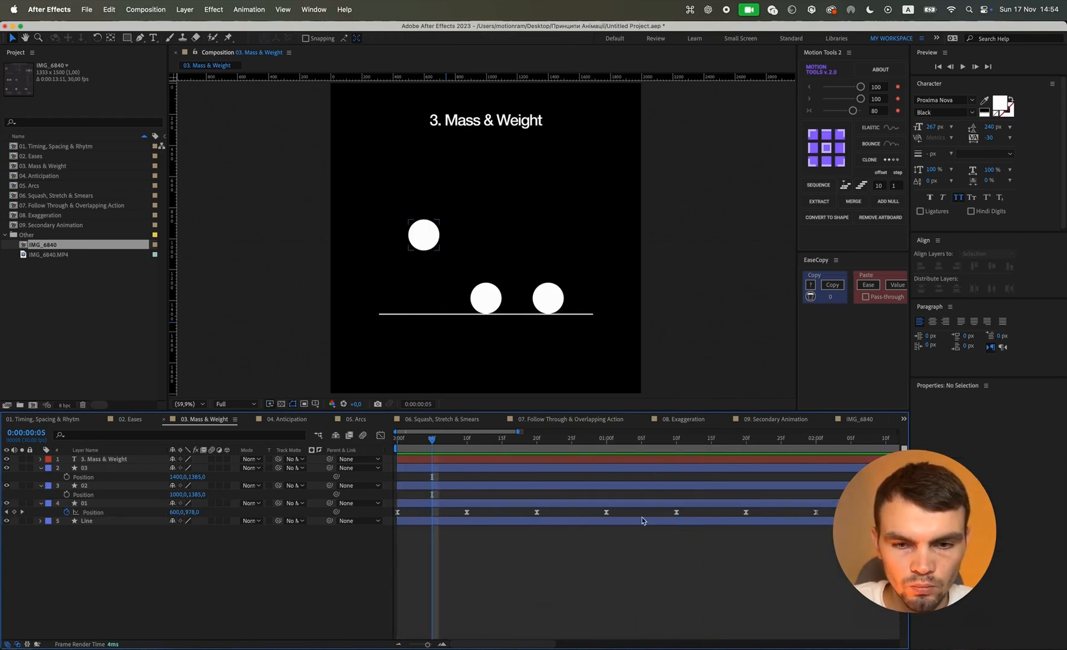
left_click(530, 512)
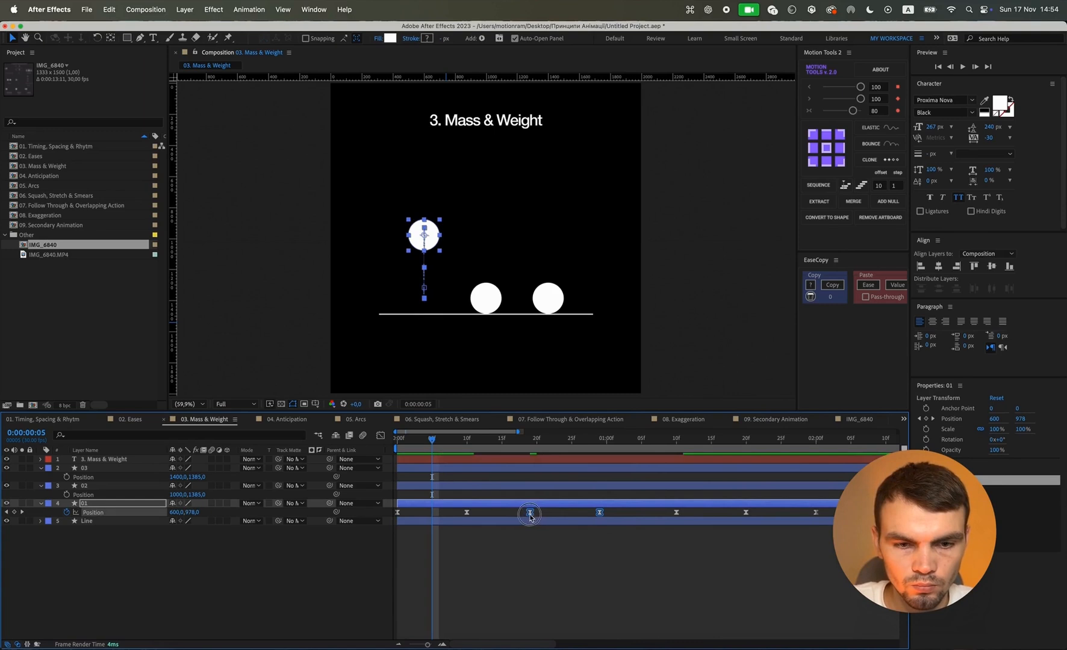
left_click_drag(530, 512, 646, 511)
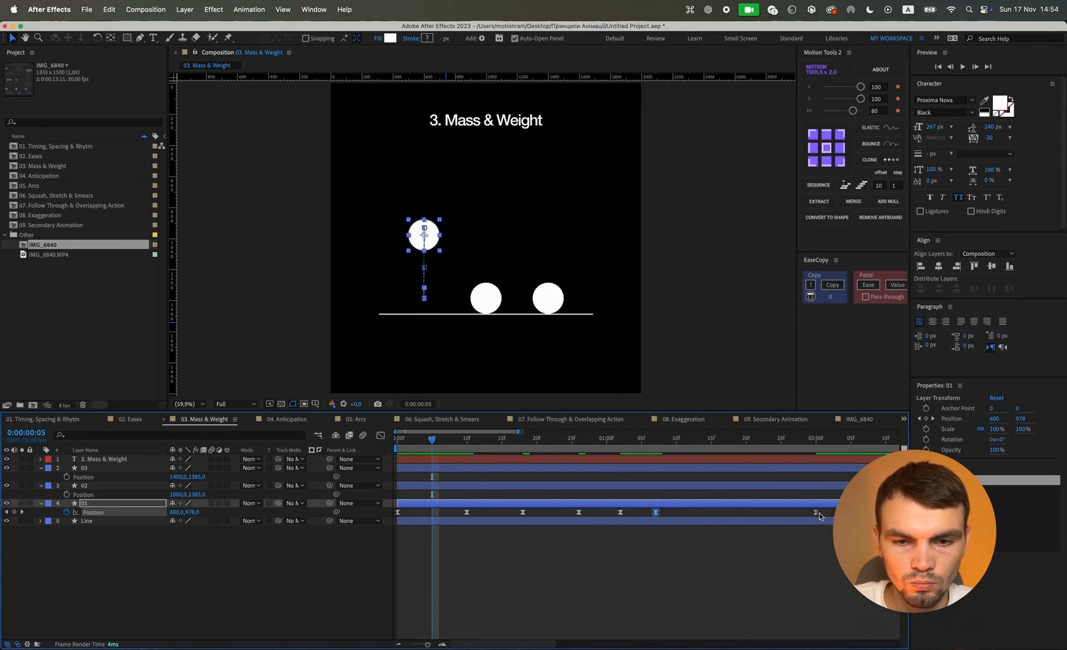
left_click_drag(655, 512, 693, 511)
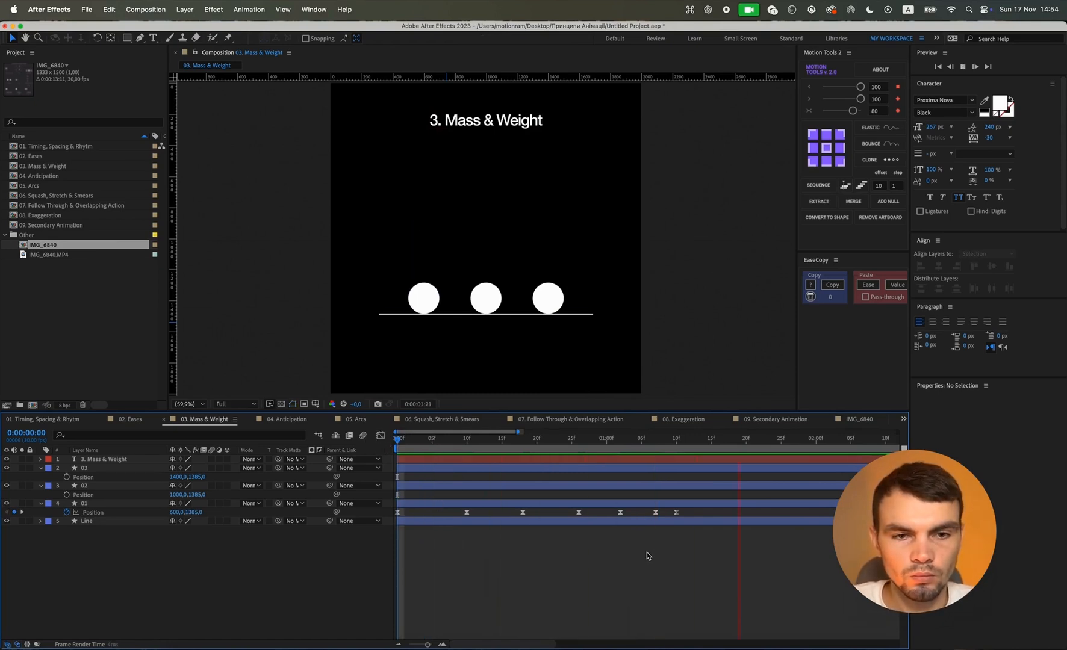
key("space")
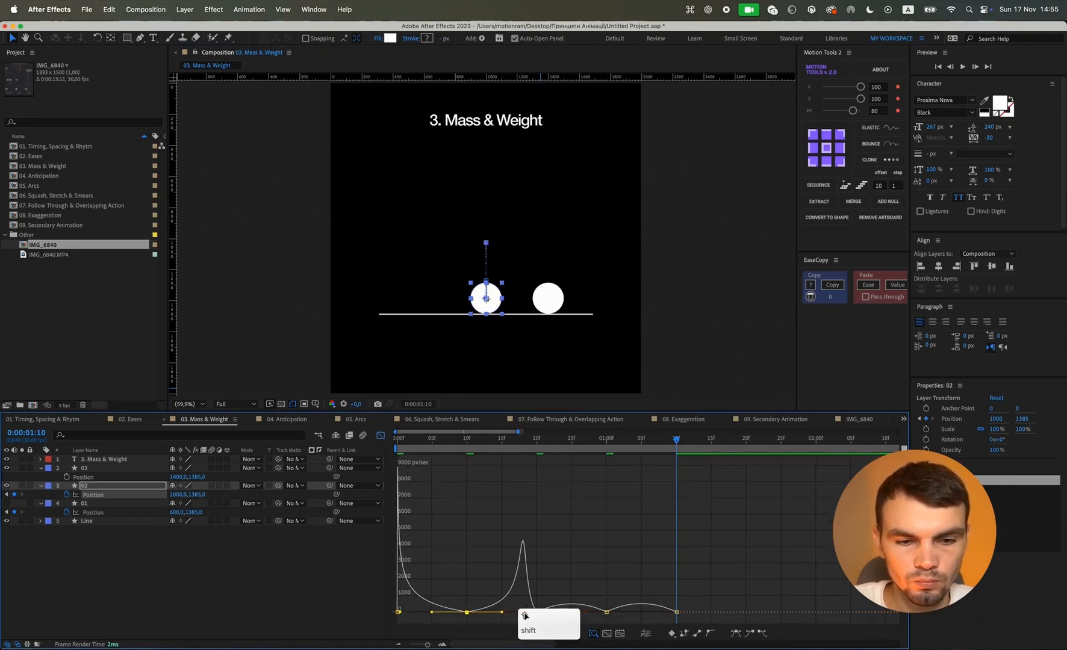
Ease the middle circle's bounce speed curve in the Graph Editor and preview both bouncing circles.
left_click_drag(520, 544, 586, 610)
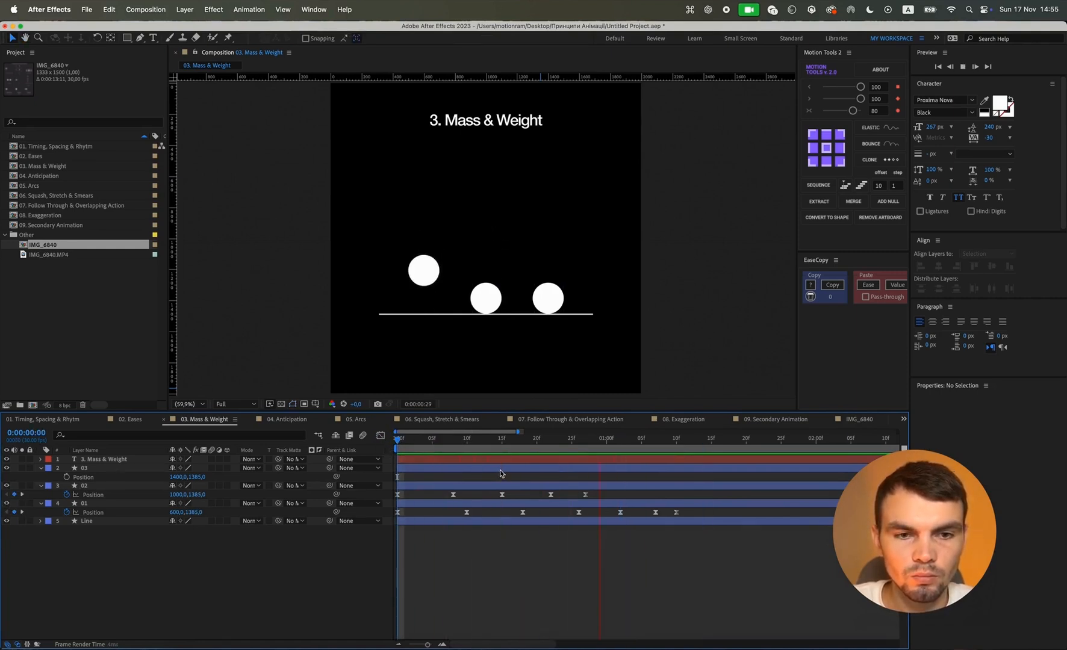
key("space")
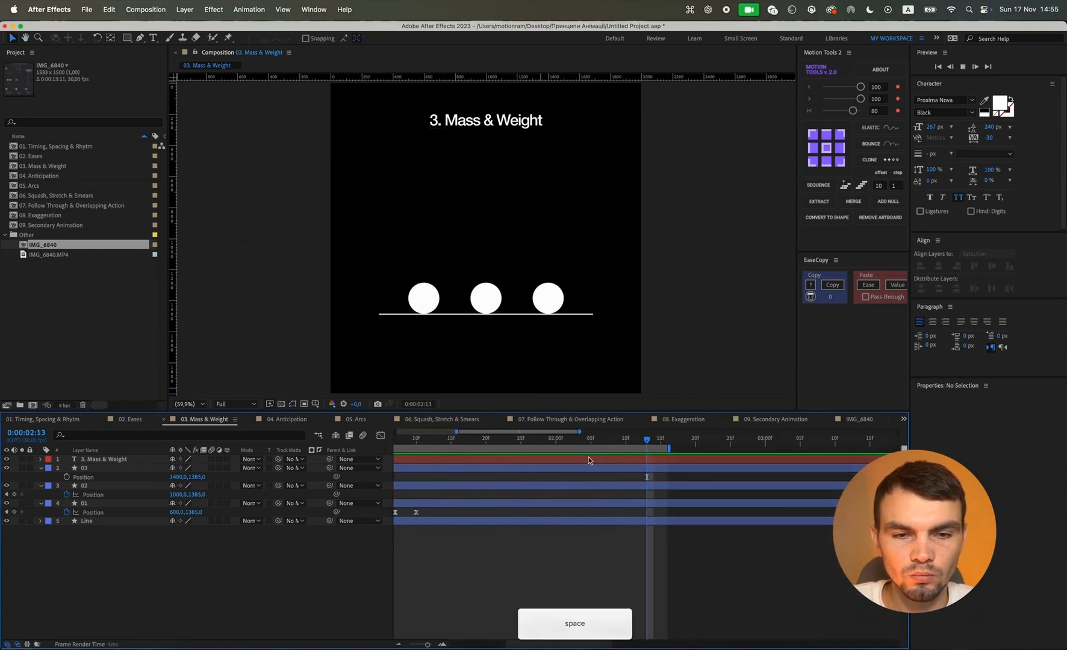
Retime the right circle's Position keyframes with the tightest spacing and preview all three bounces.
key("space")
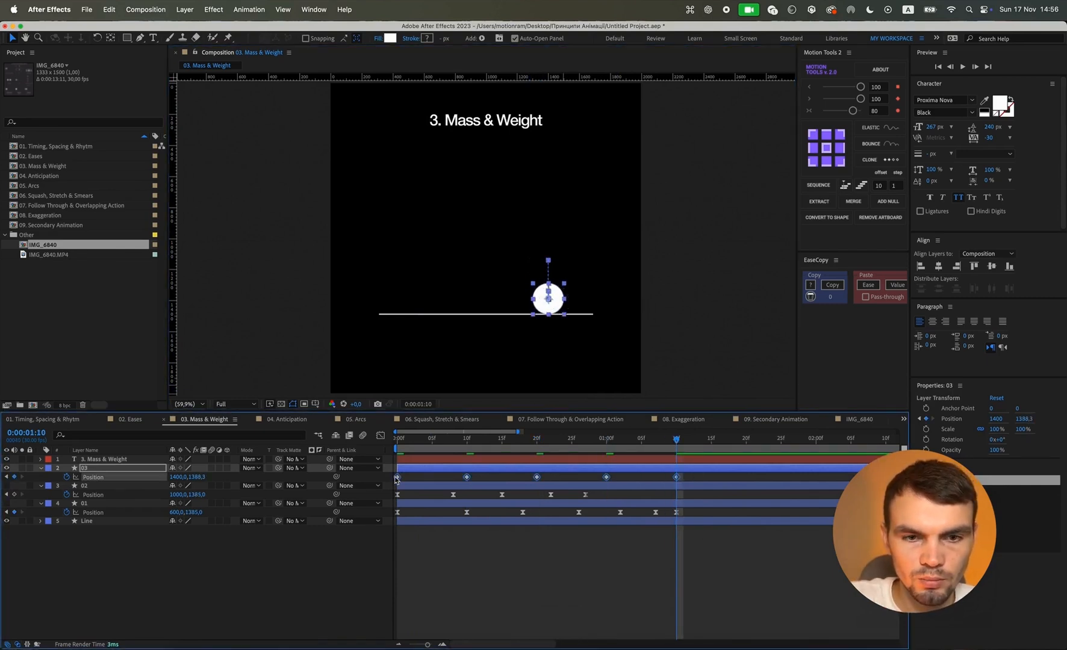
left_click(380, 435)
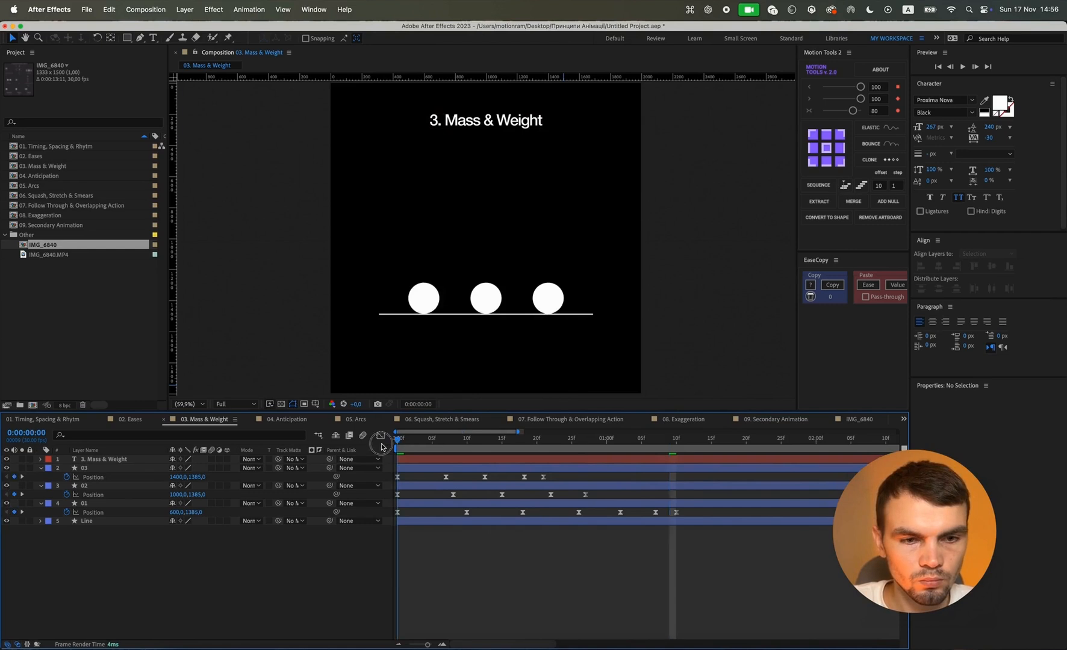
key("space")
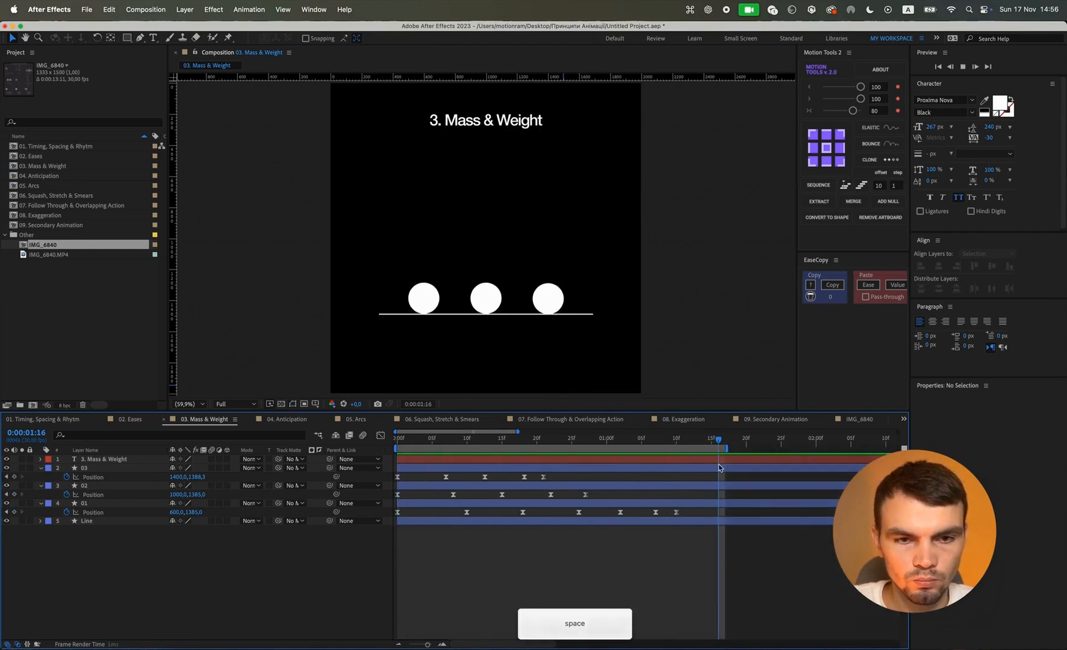
key("space")
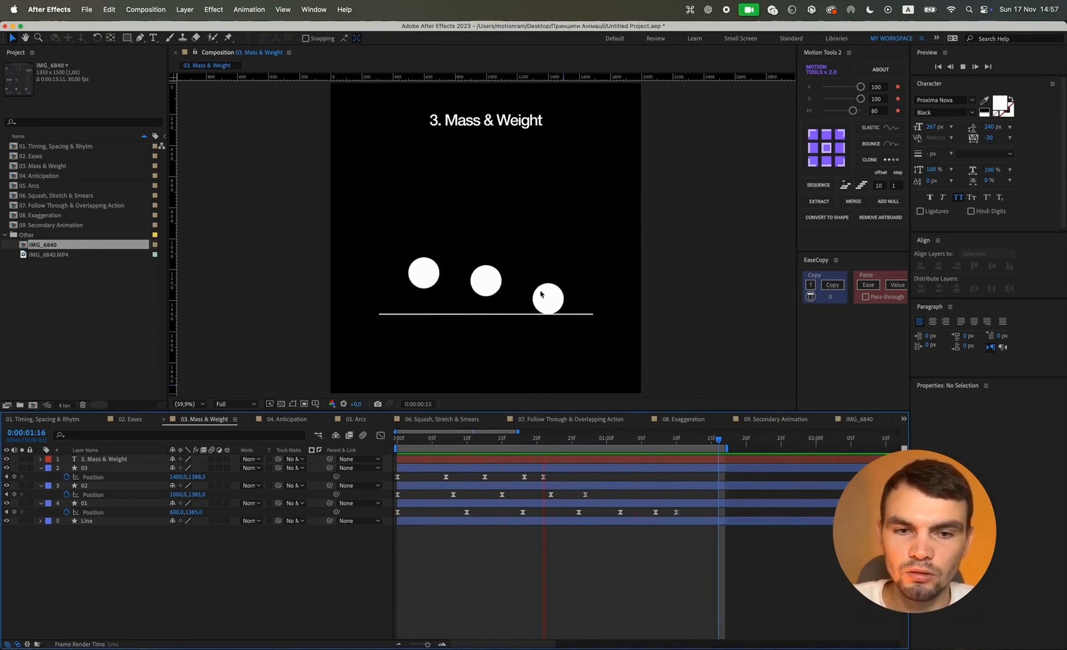
left_click(541, 438)
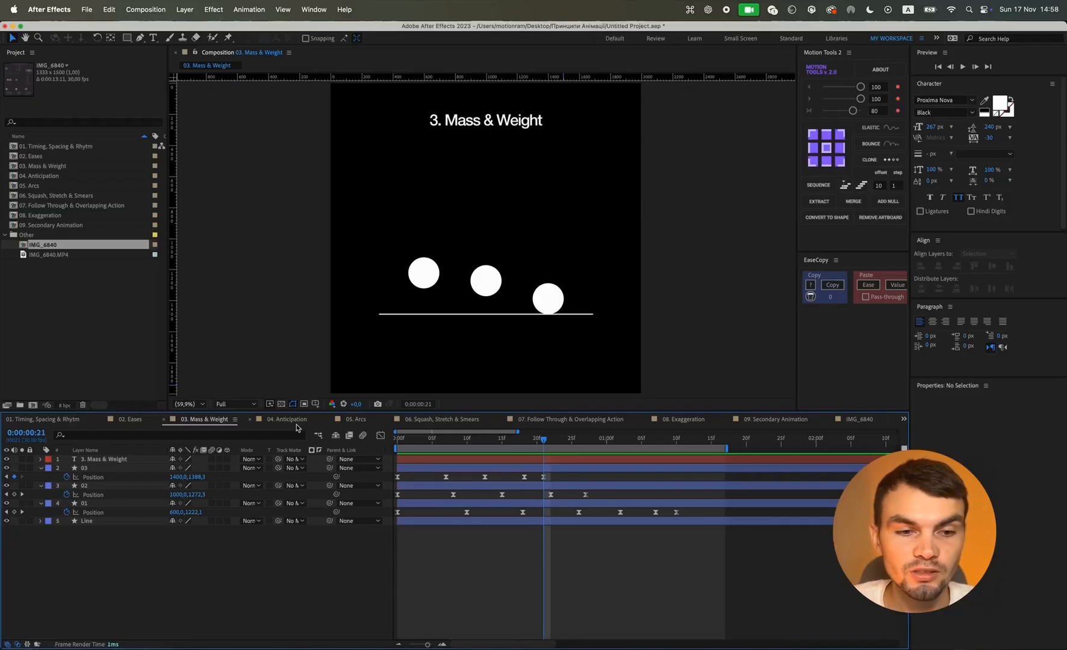
left_click(285, 419)
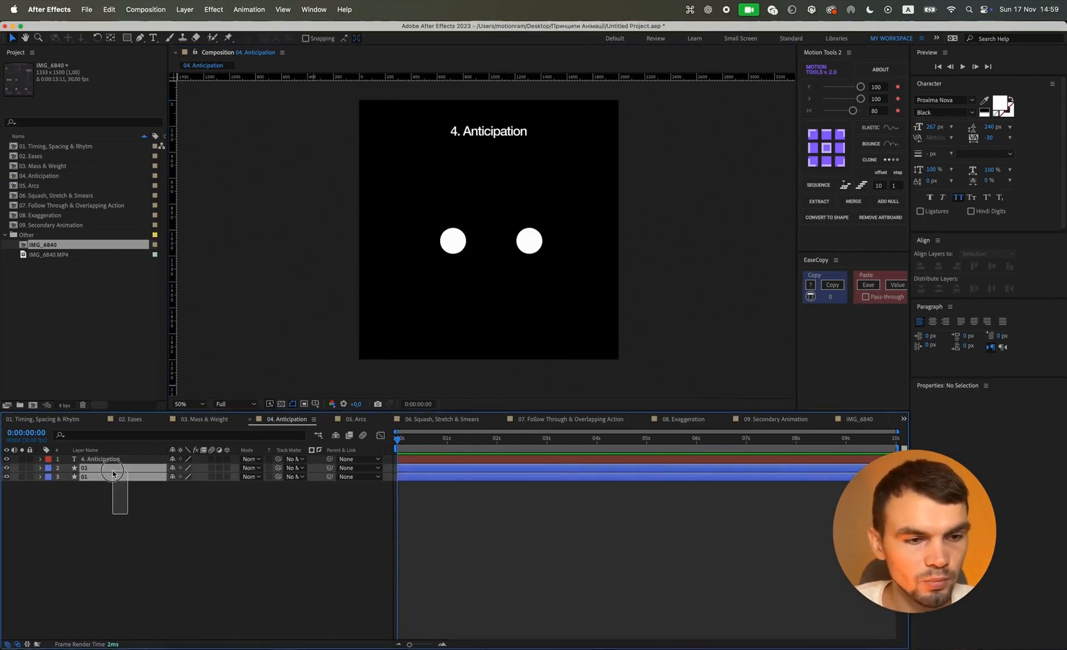
Swap Anticipation's circles for the pasted bouncing circle and Line layers, then preview the bounce.
left_click(202, 419)
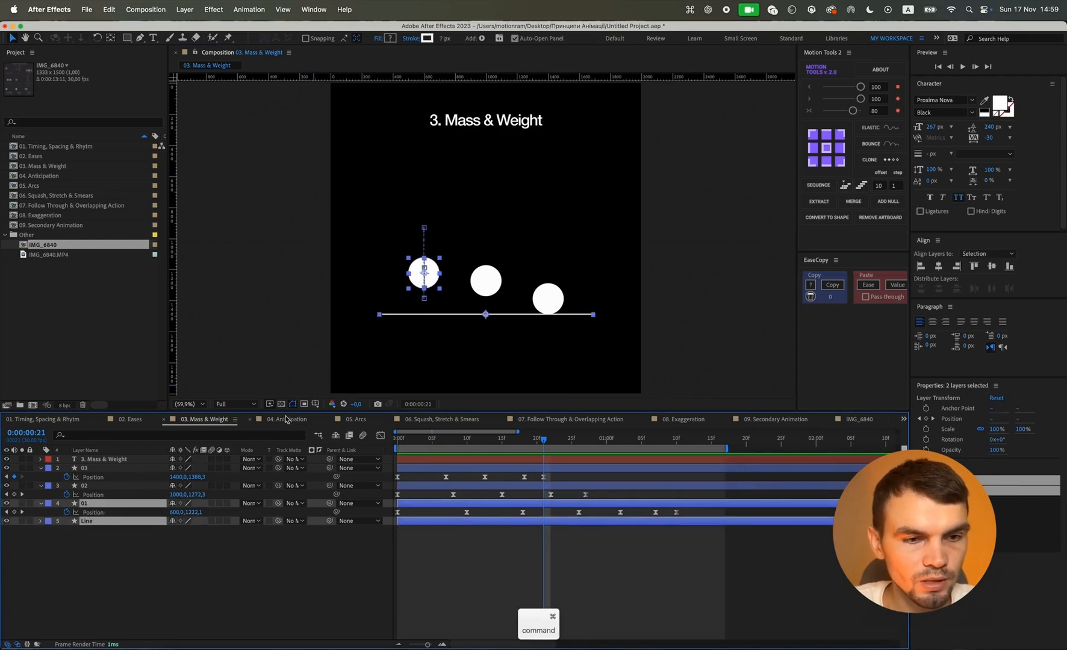
left_click(284, 419)
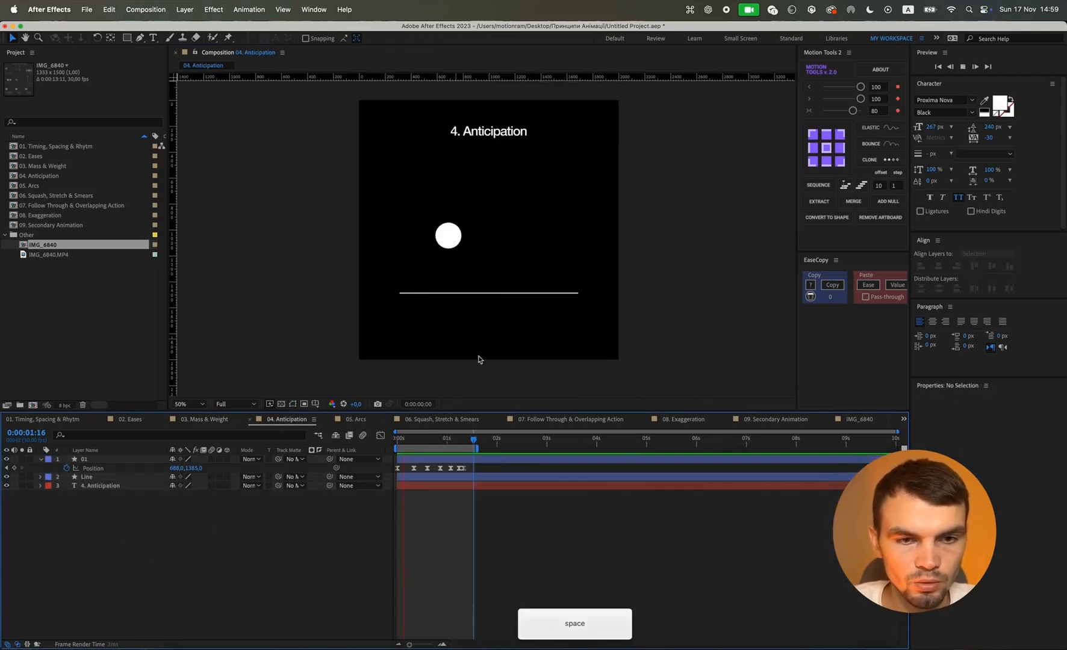
key("space")
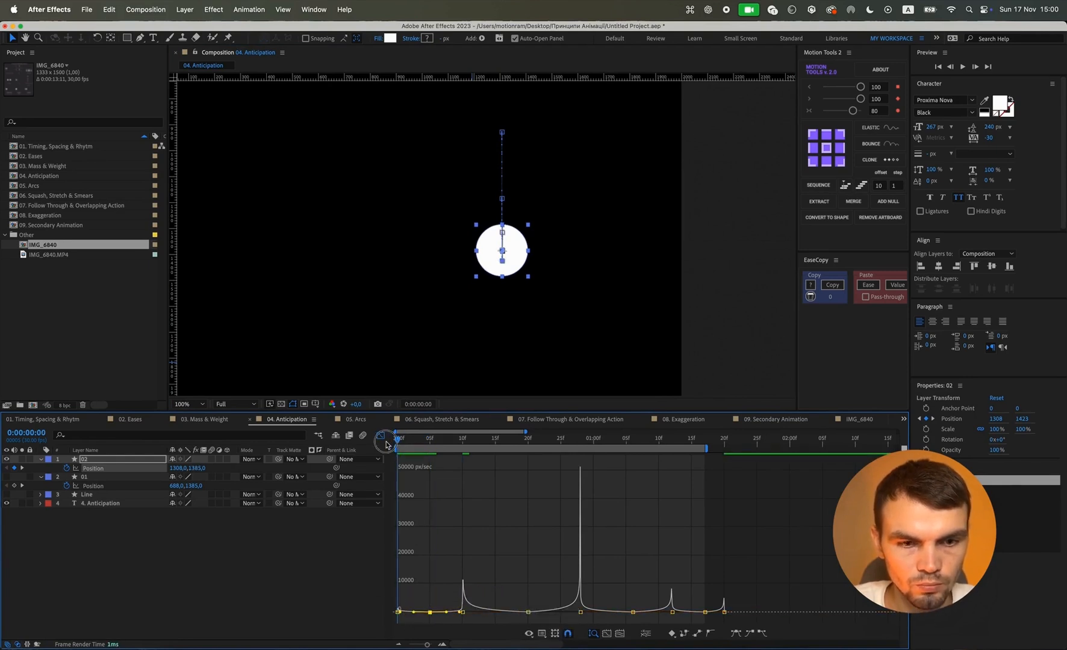
key("space")
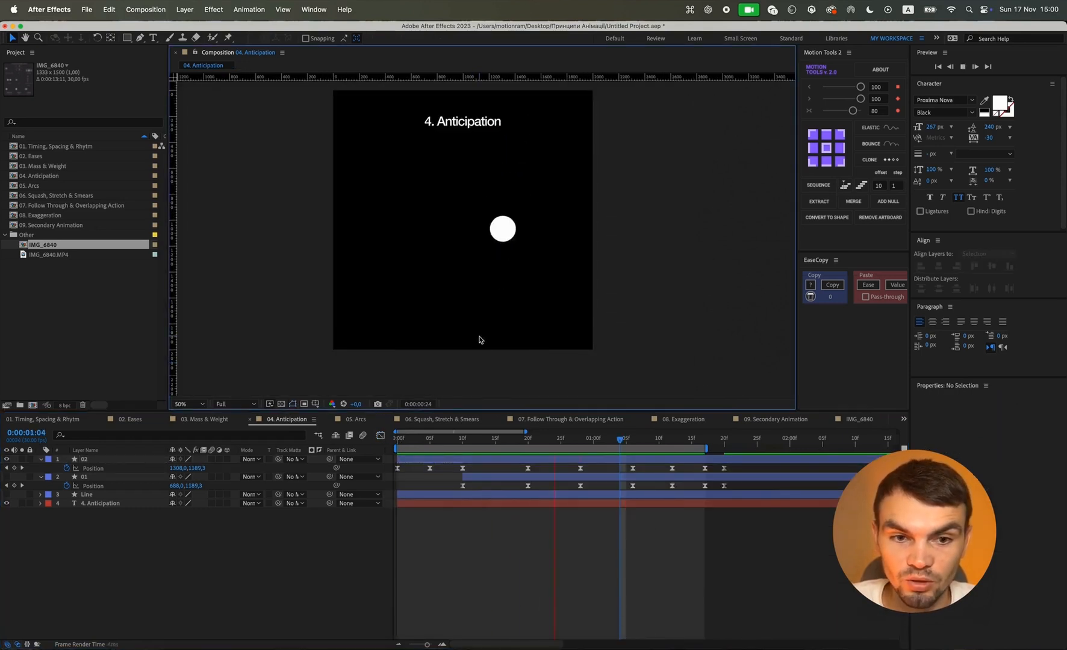
key("space")
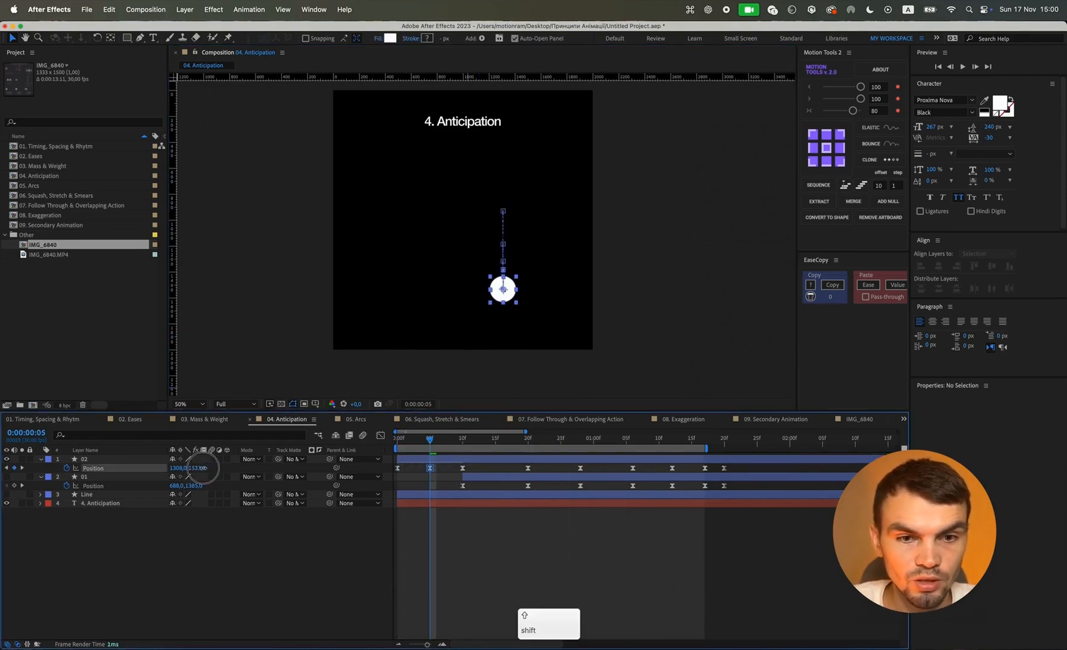
left_click(103, 504)
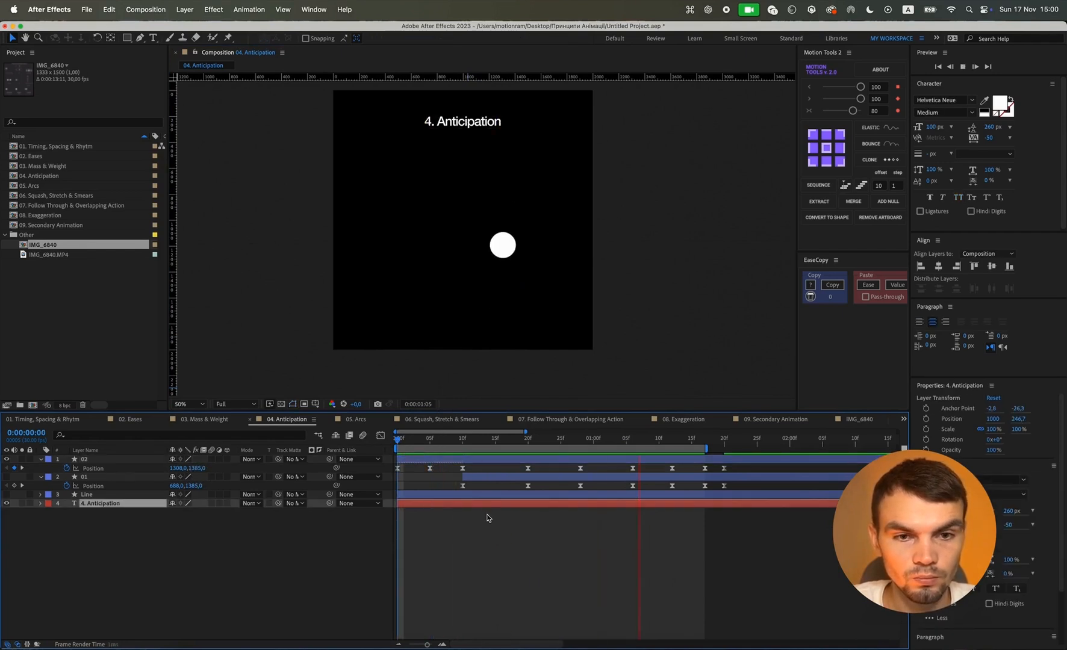
key("space")
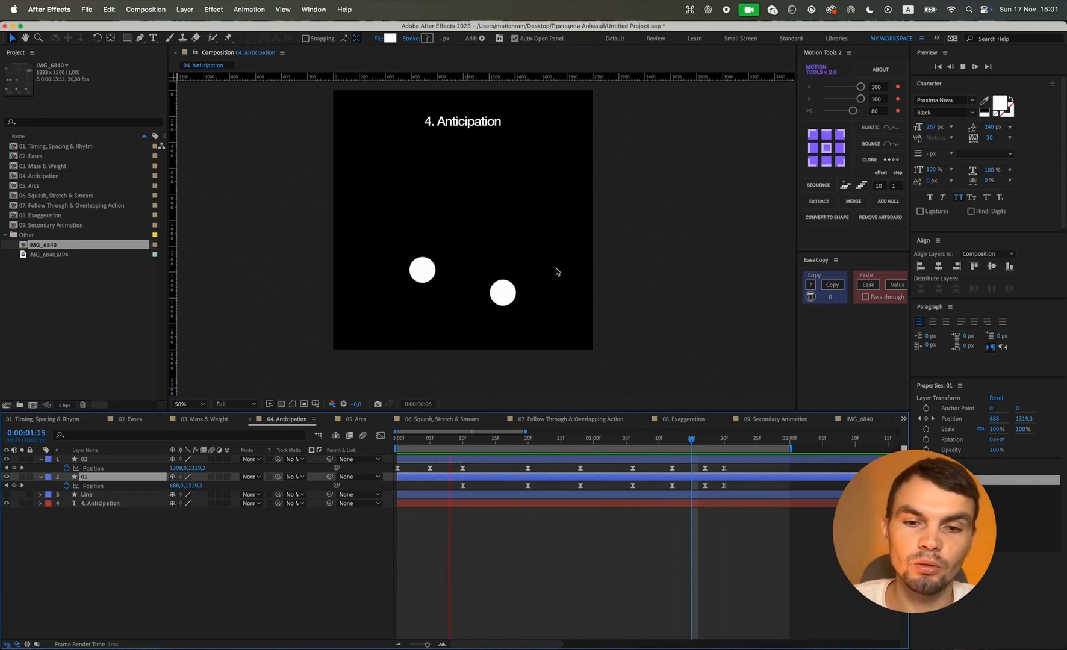
left_click(354, 446)
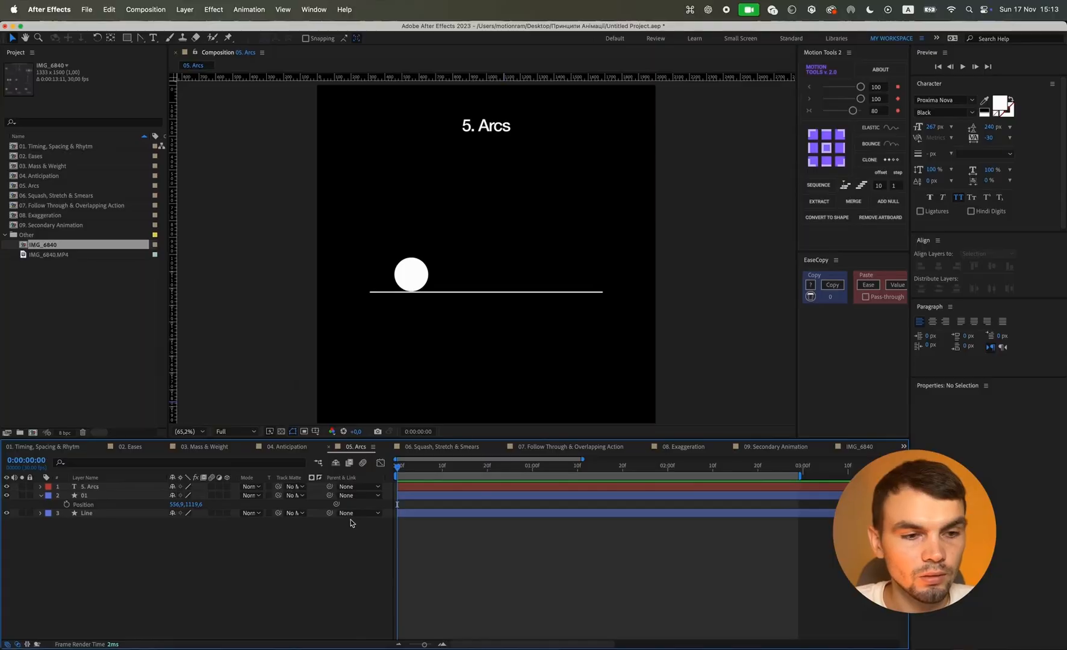
Keyframe layer 01's Position at successive bounce points hopping rightward along the line.
left_click(92, 495)
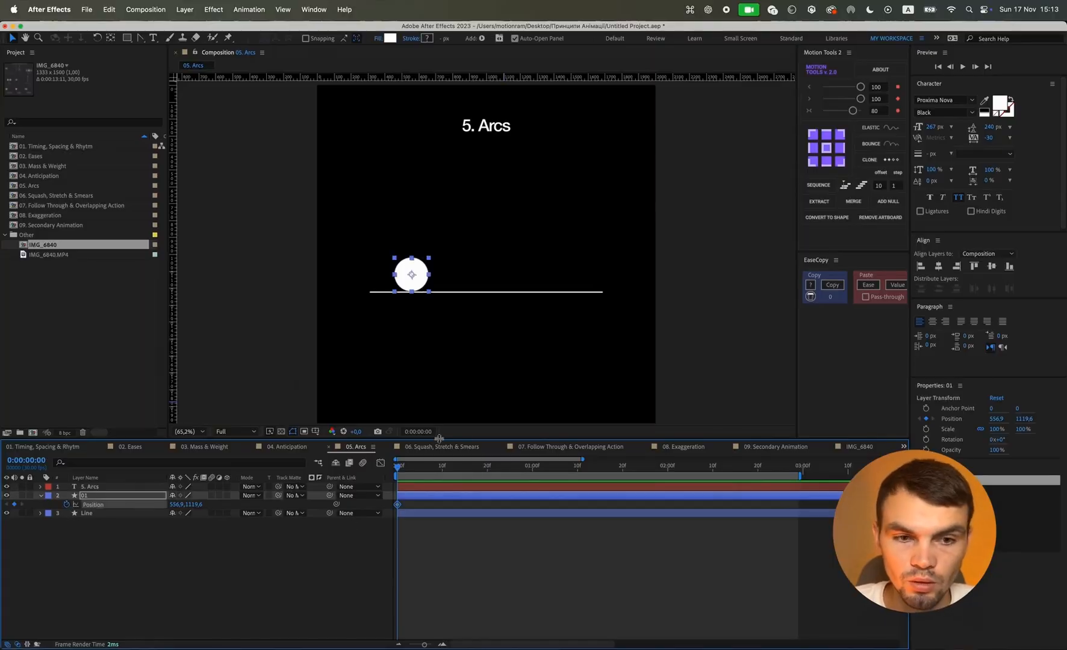
left_click_drag(410, 275, 447, 244)
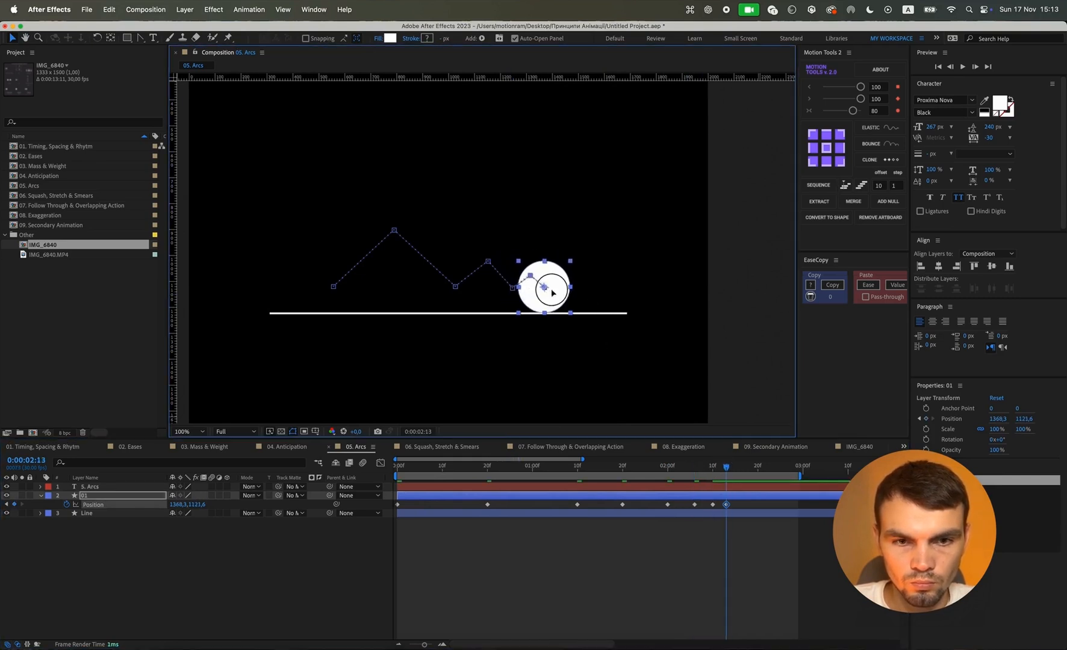
left_click_drag(725, 466, 738, 466)
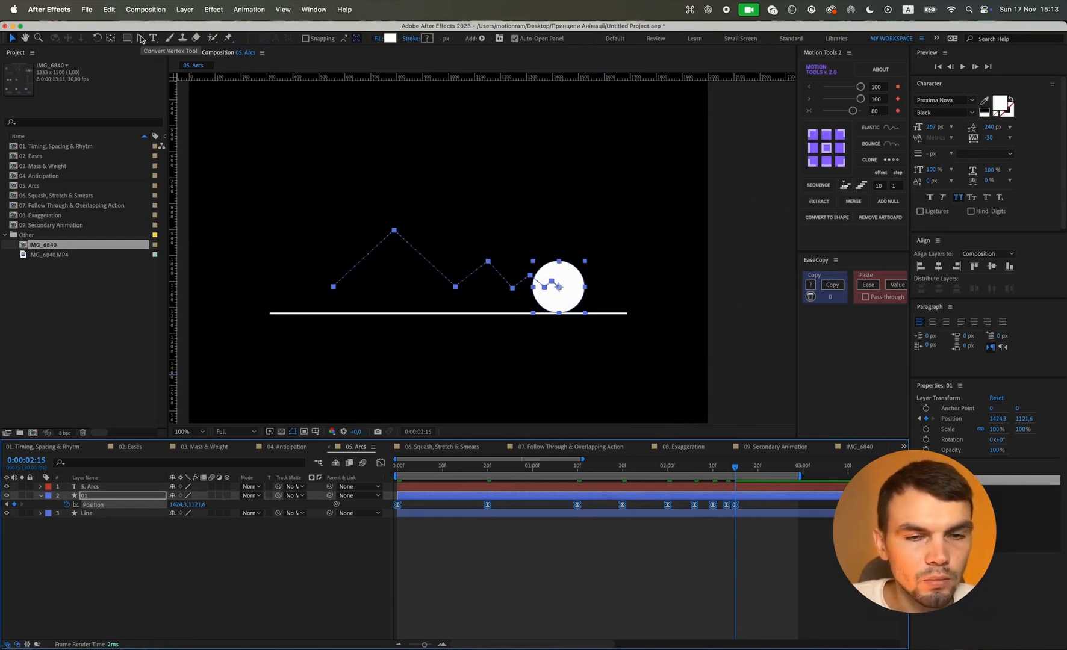
Switch to the Convert Vertex Tool to smooth the first peak of the motion path.
left_click(145, 37)
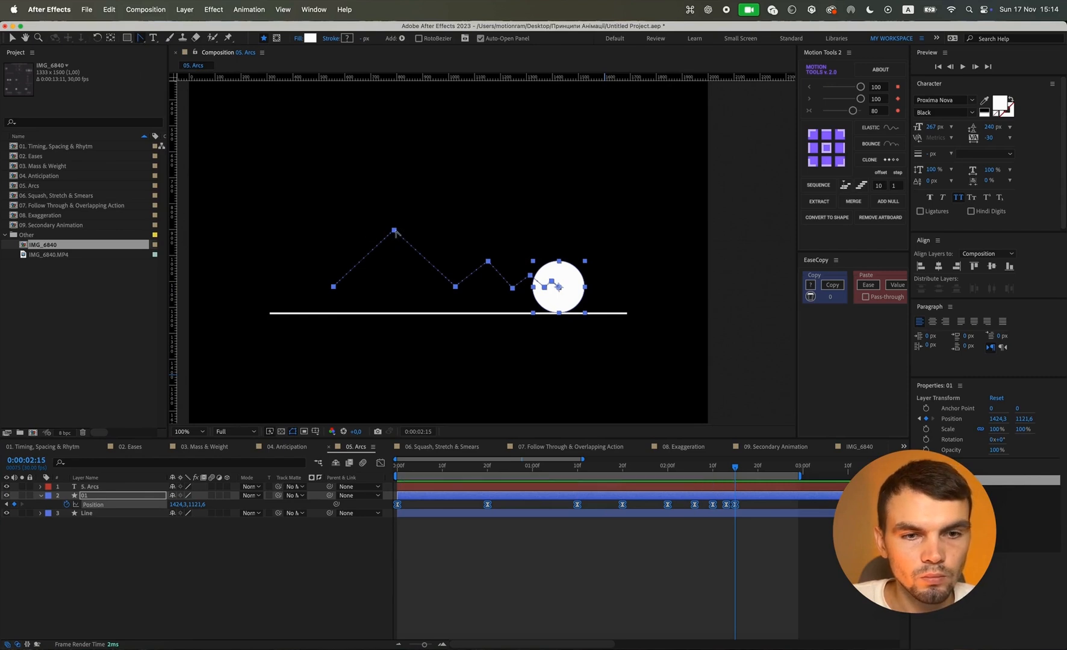
mouse_move(487, 260)
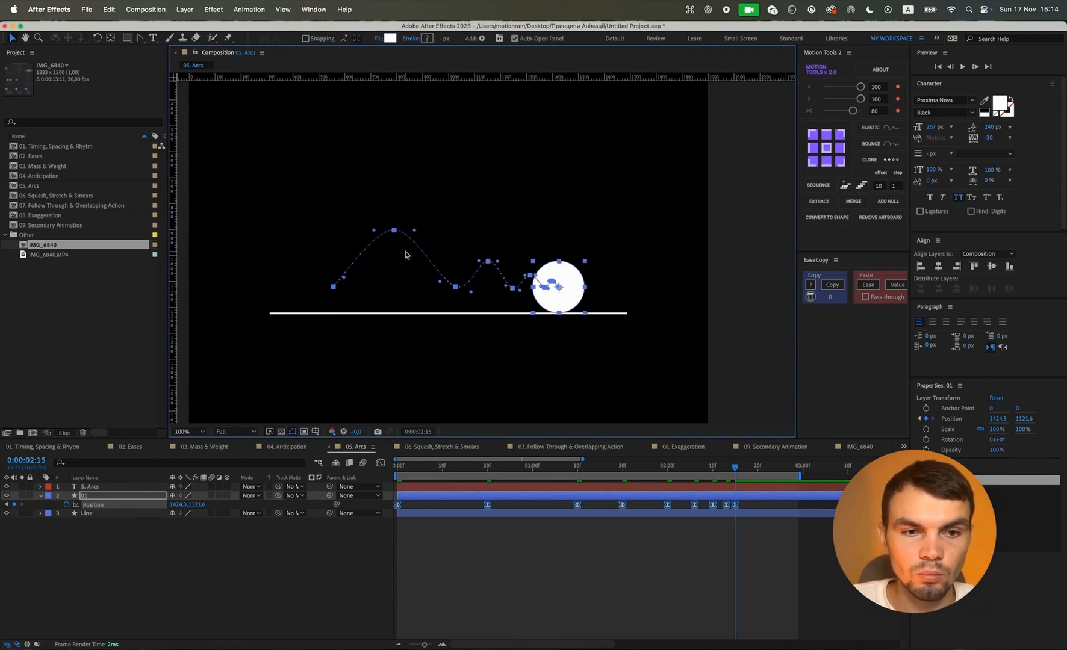
Drag the Bezier handles on each path peak into rounded arcs with sharp landings on the line.
left_click(183, 431)
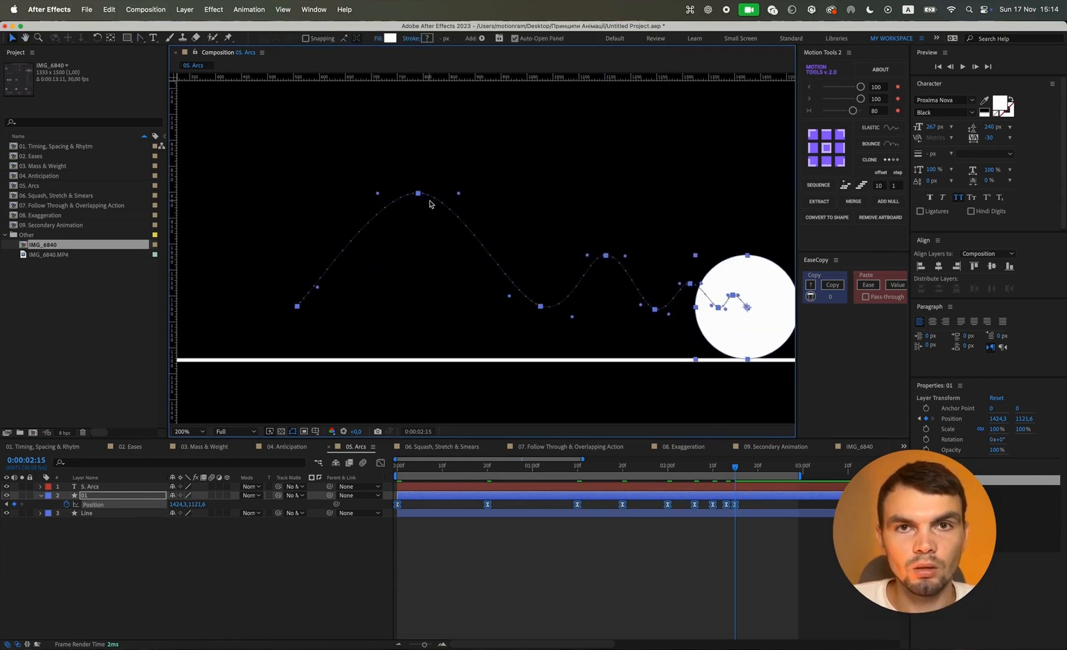
mouse_move(378, 198)
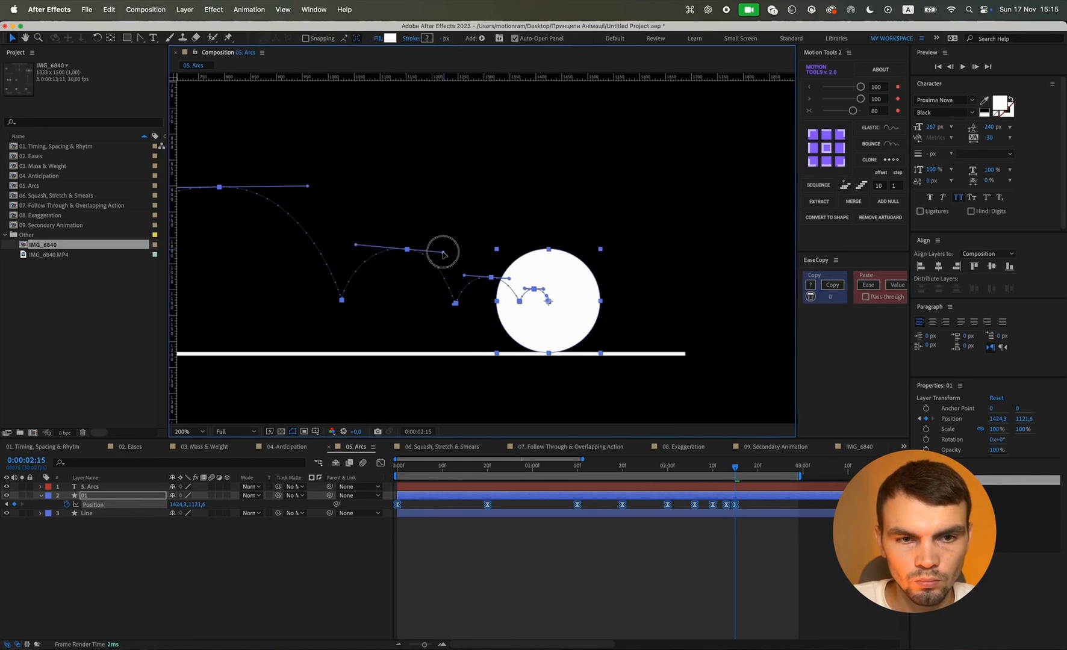
left_click(188, 431)
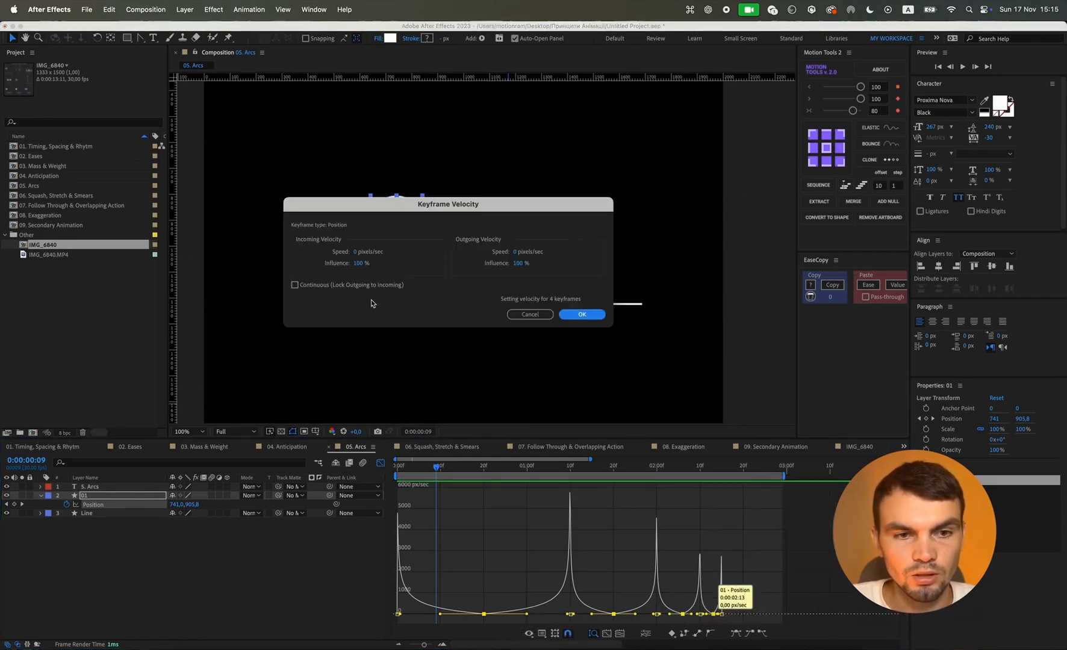
Enable Continuous velocity for the four selected keyframes and confirm the Keyframe Velocity settings.
left_click(295, 284)
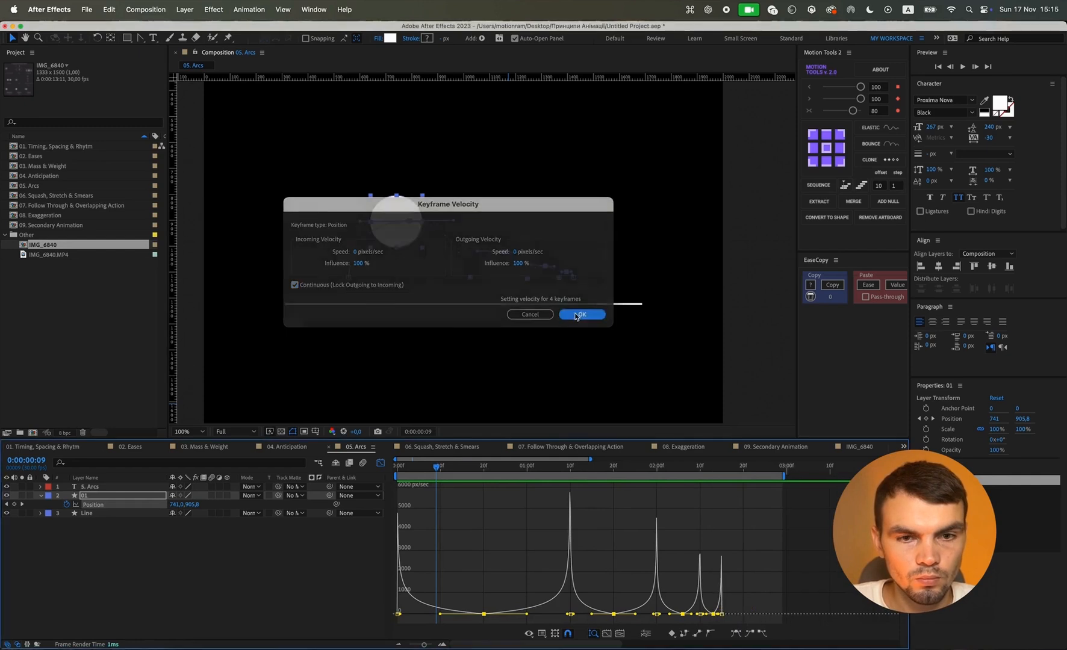
left_click(582, 314)
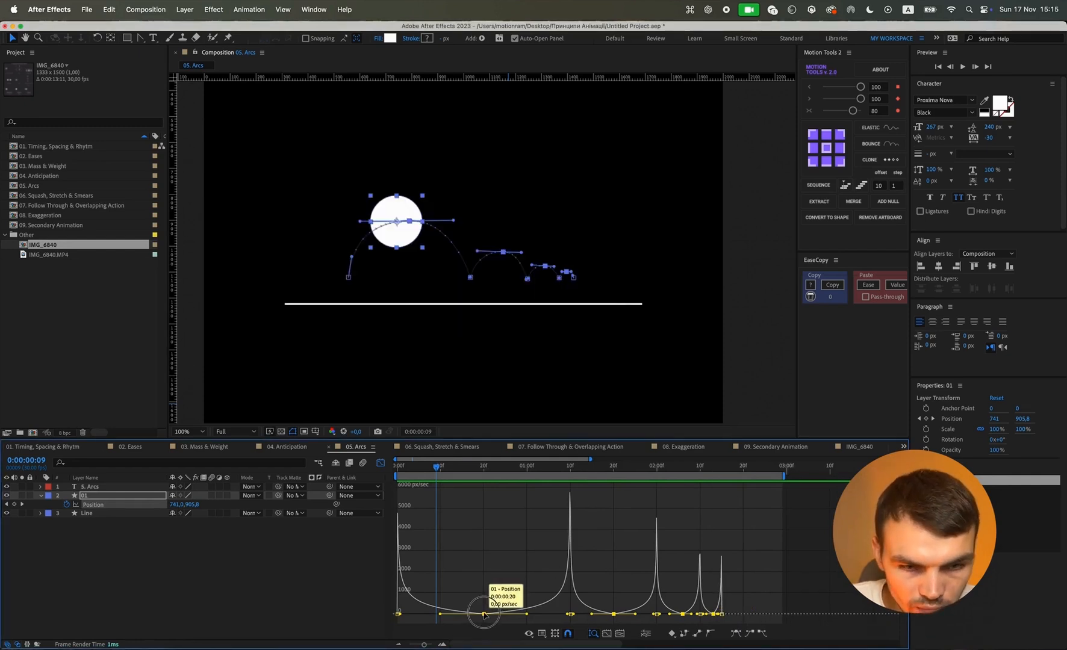
Duplicate circle layer 01 into layer 02 with the same arched Position keyframes.
left_click_drag(483, 615, 482, 609)
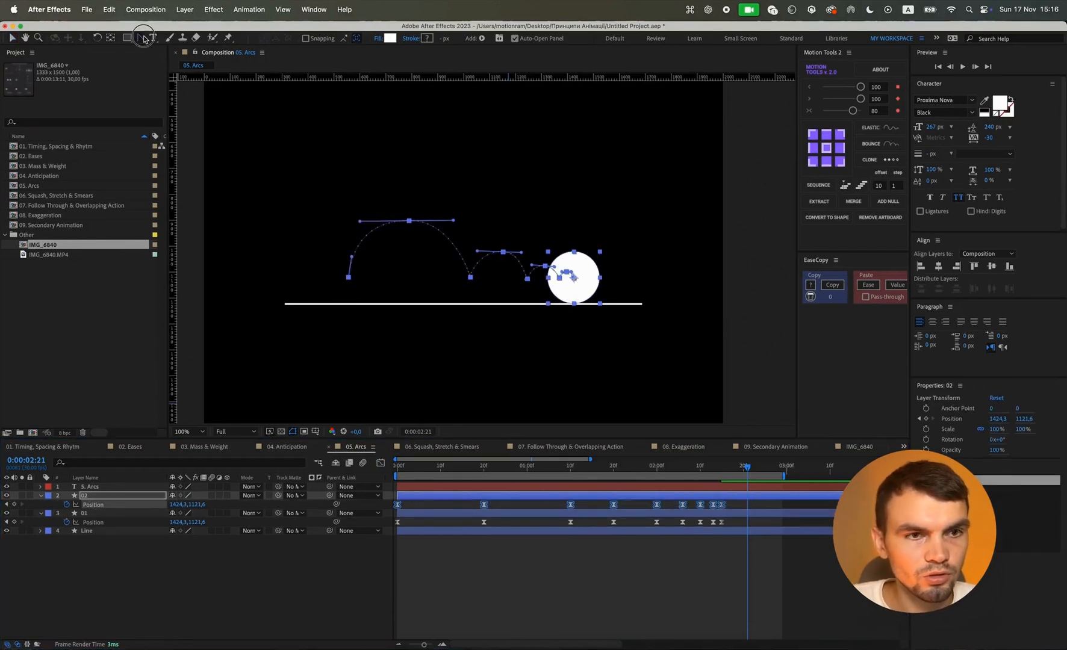
left_click(143, 37)
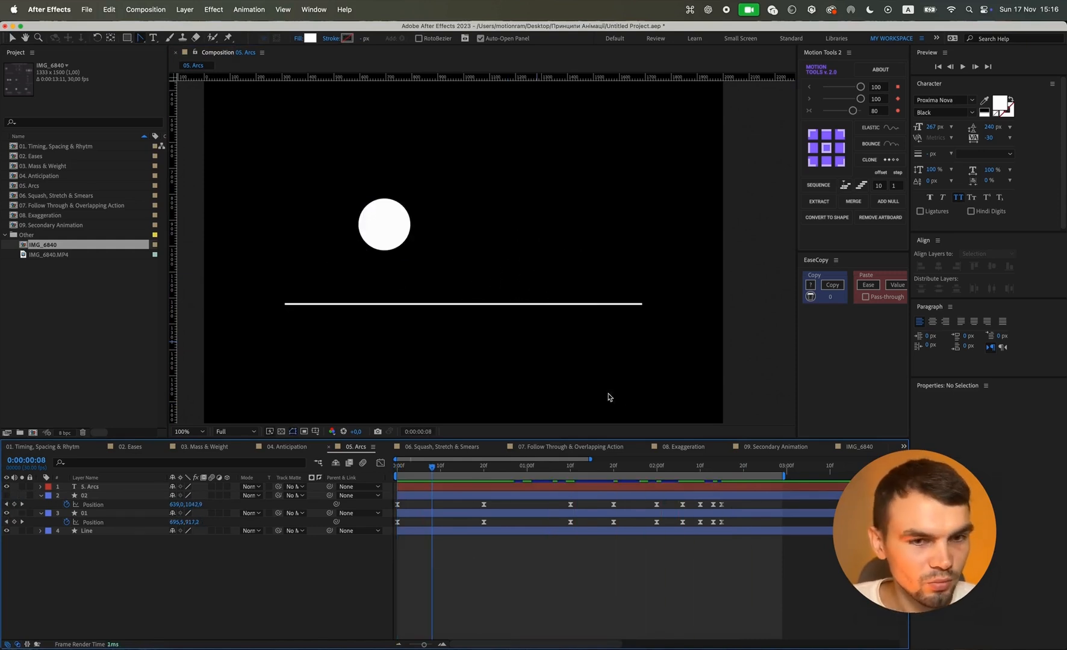
mouse_move(520, 558)
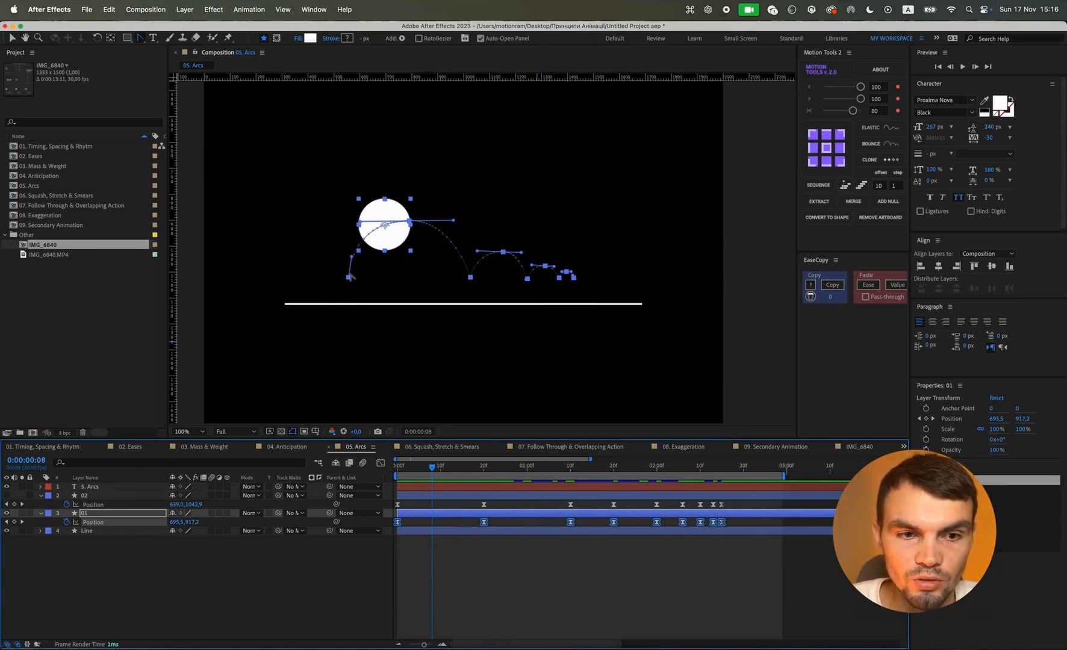
mouse_move(429, 219)
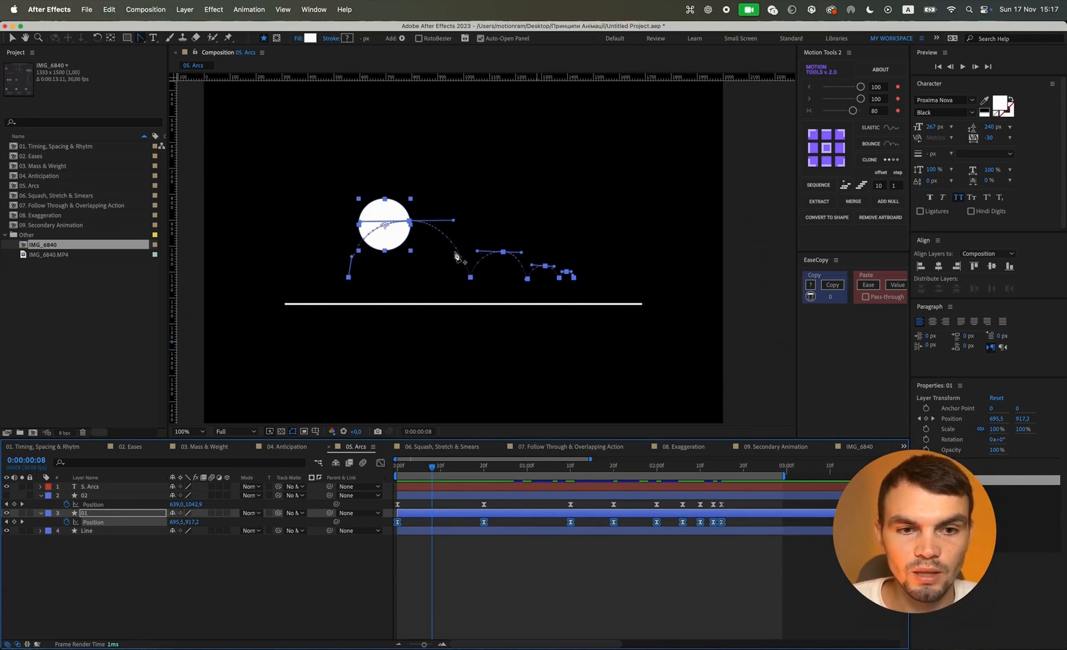
Preview, then scale layer 01's keyframes shorter so its bounce ends before layer 02's.
key("space")
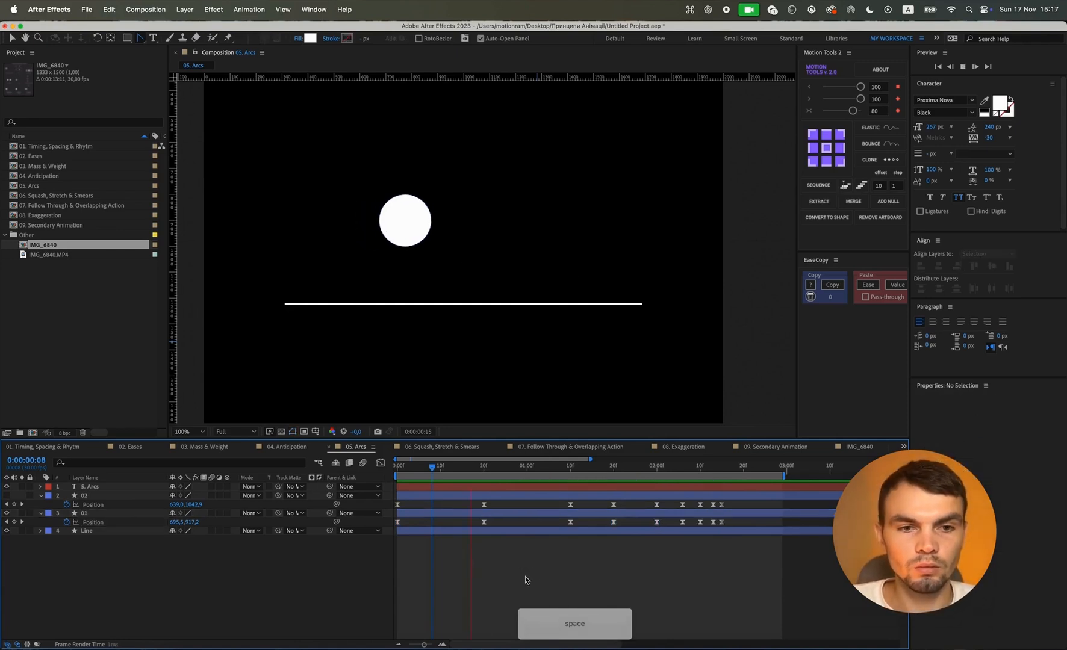
key("space")
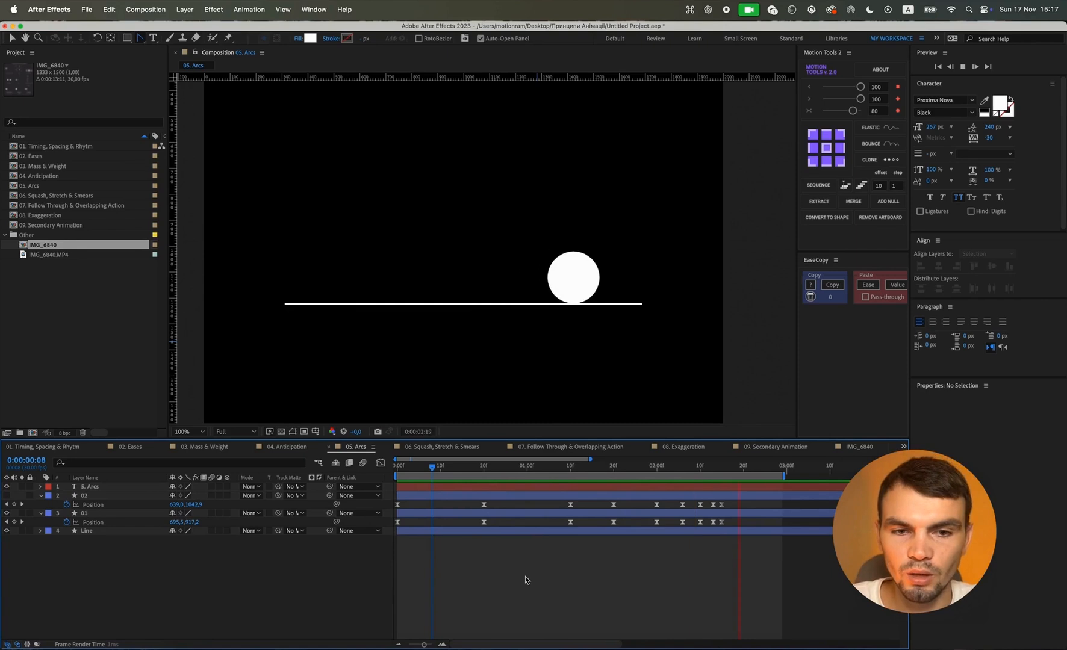
key("space")
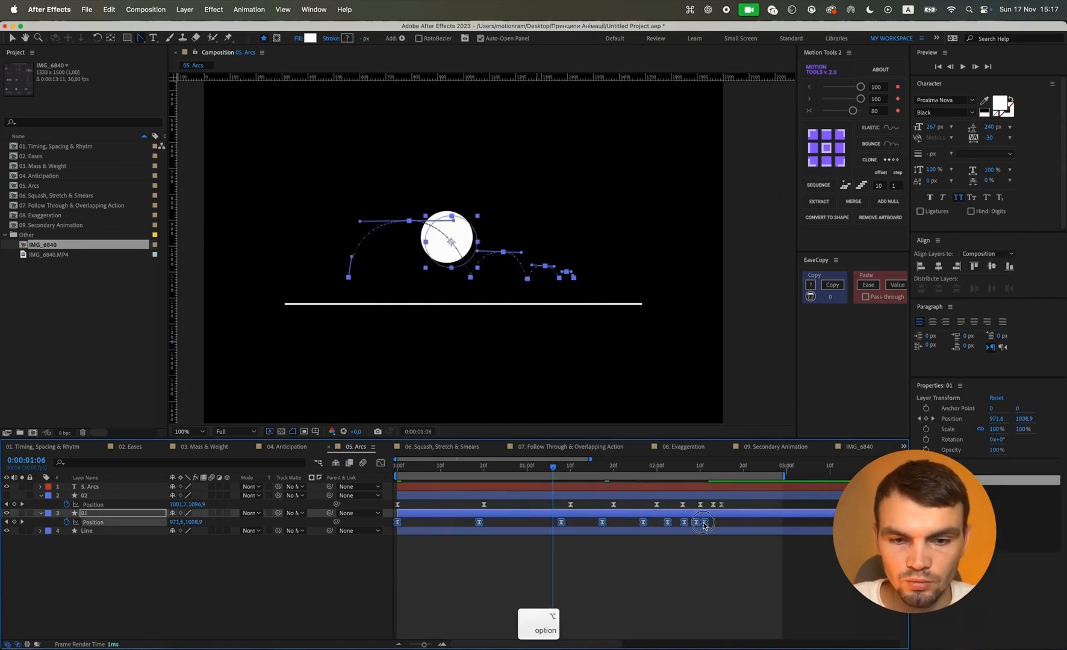
left_click_drag(704, 524, 630, 523)
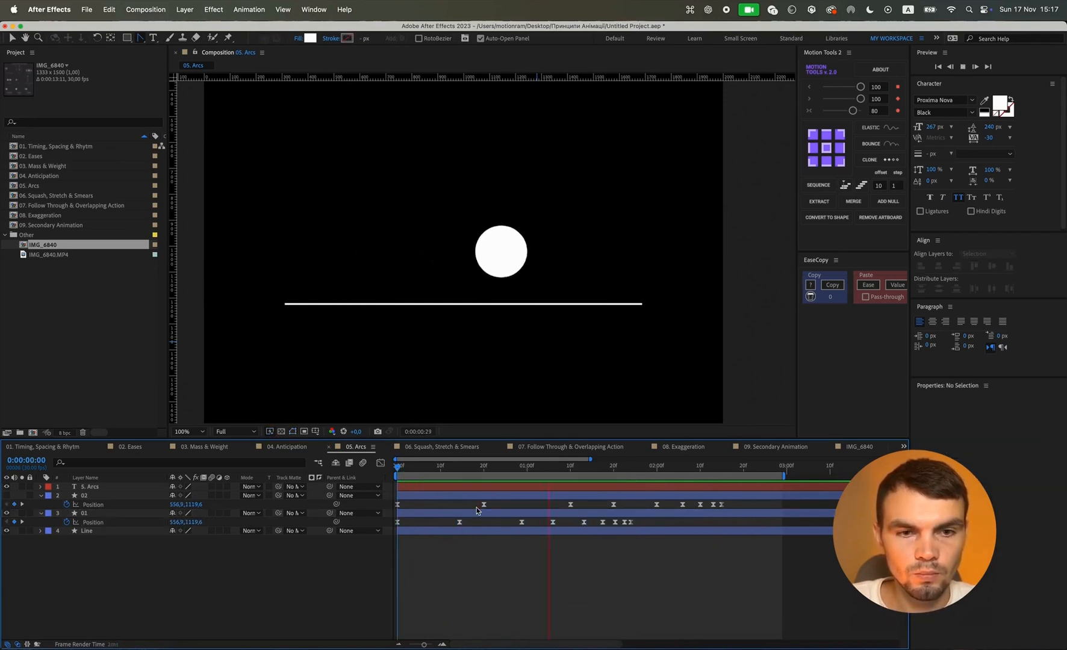
key("space")
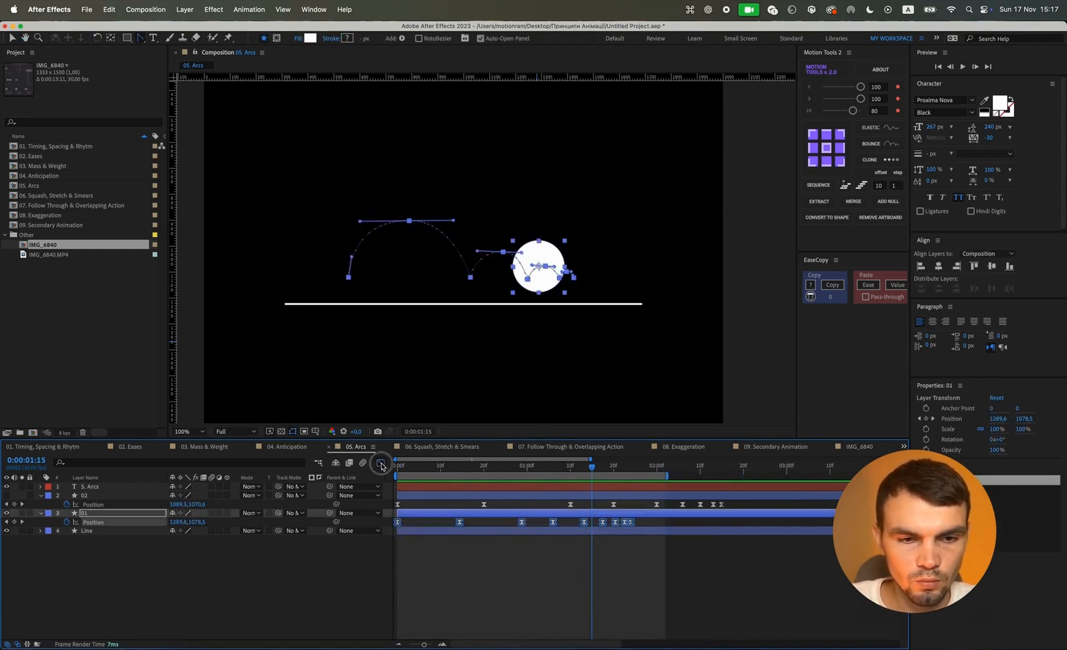
Show layer 01's Position speed graph, spiking at each landing, and review the motion.
left_click(382, 464)
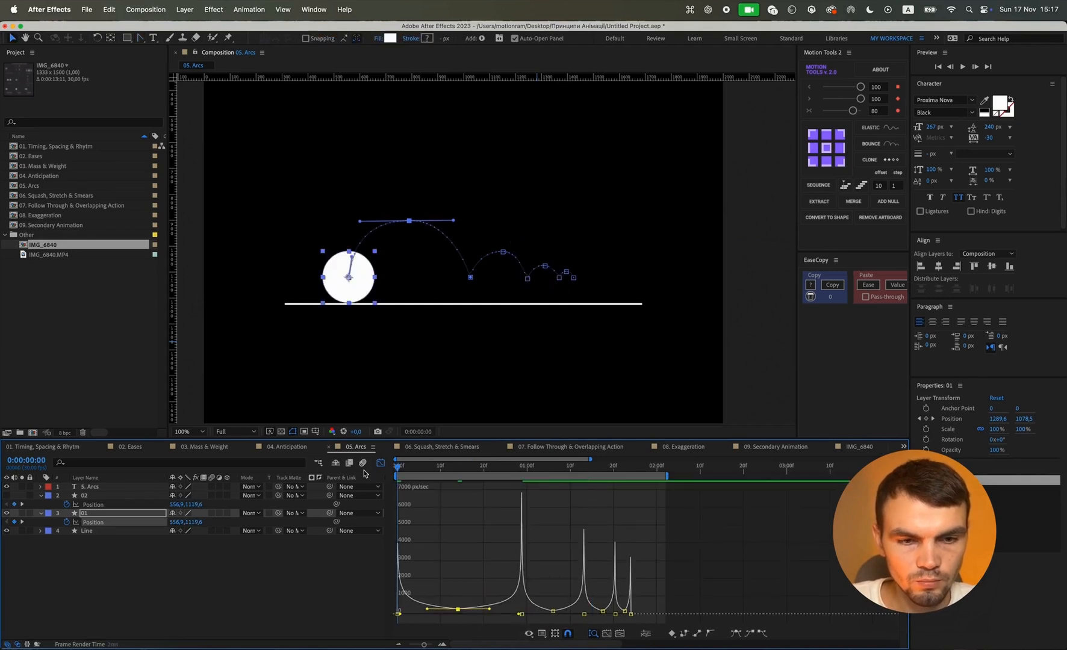
key("space")
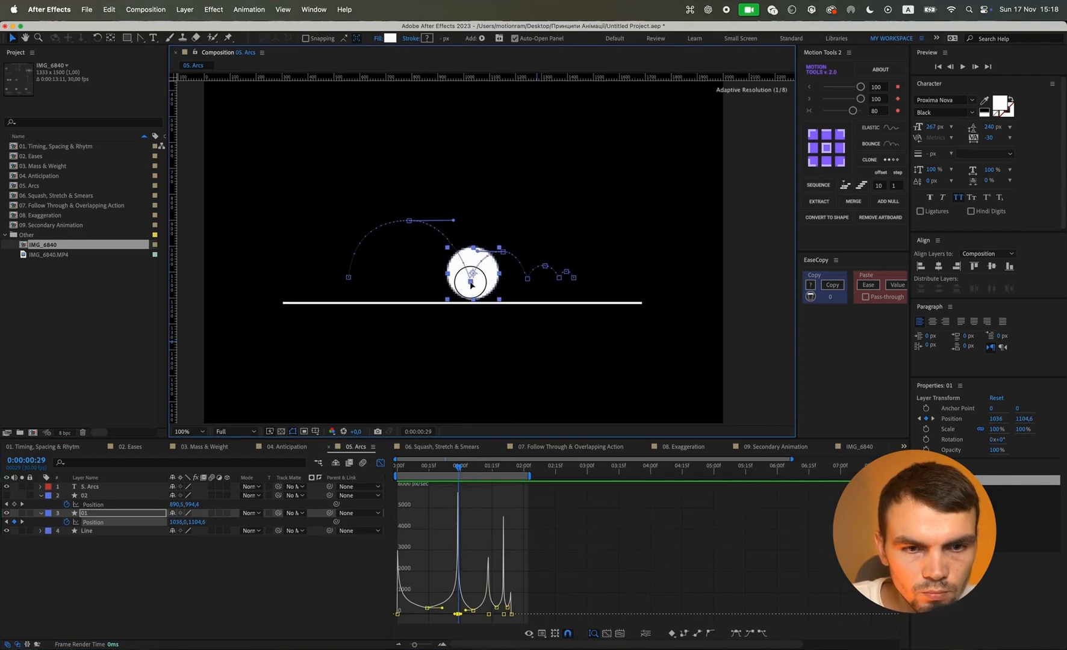
left_click_drag(469, 281, 470, 277)
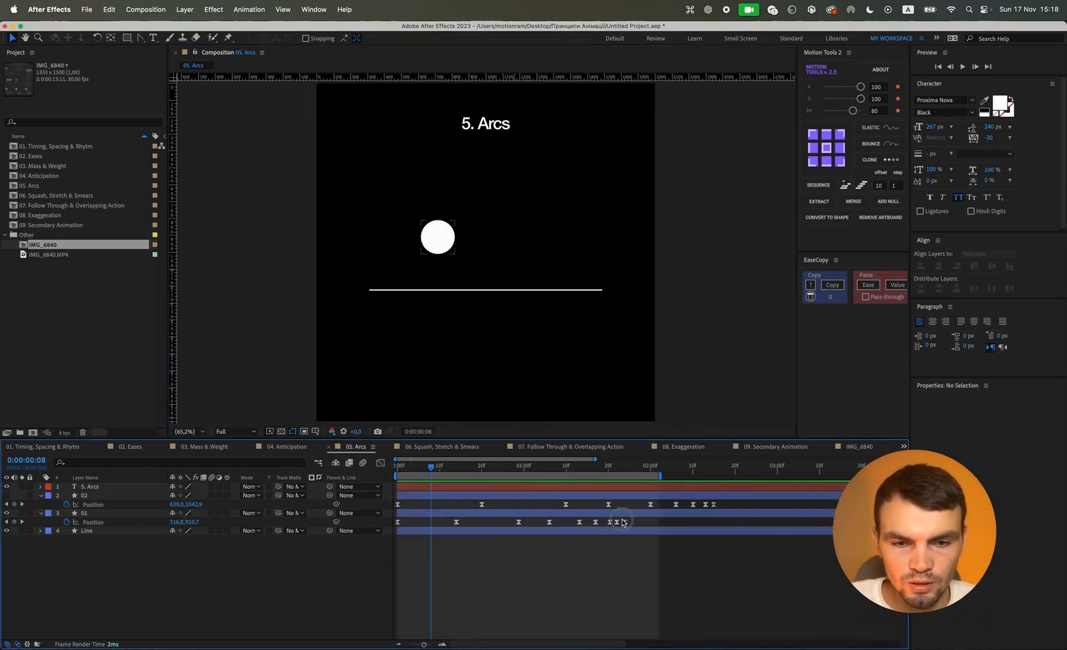
Select layer 01's last Position keyframes and shift them along the timeline.
left_click(618, 523)
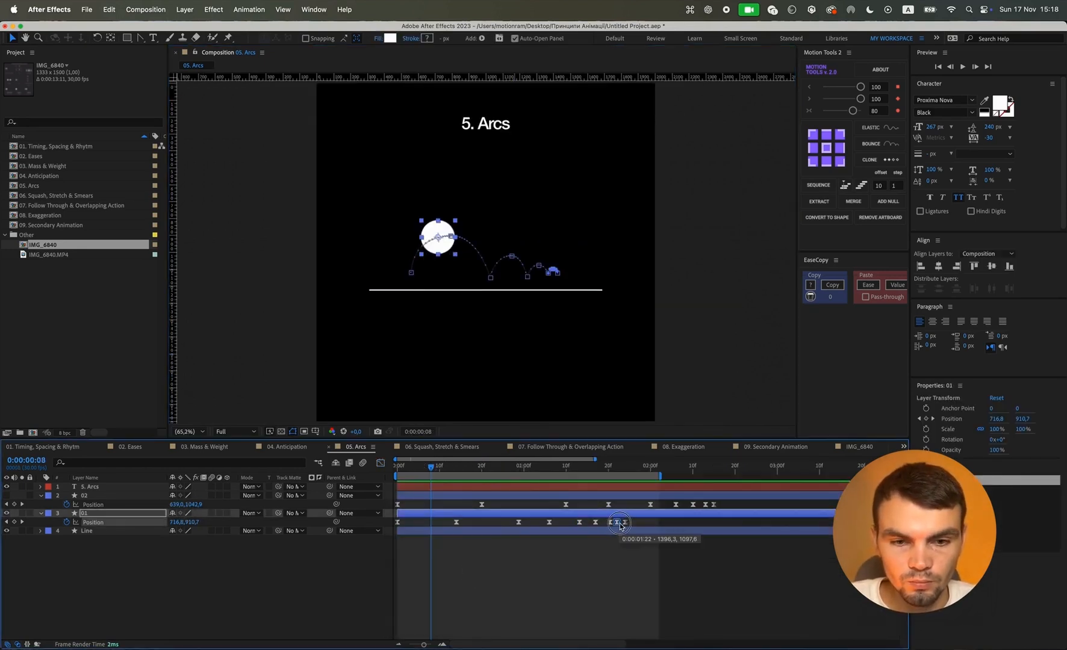